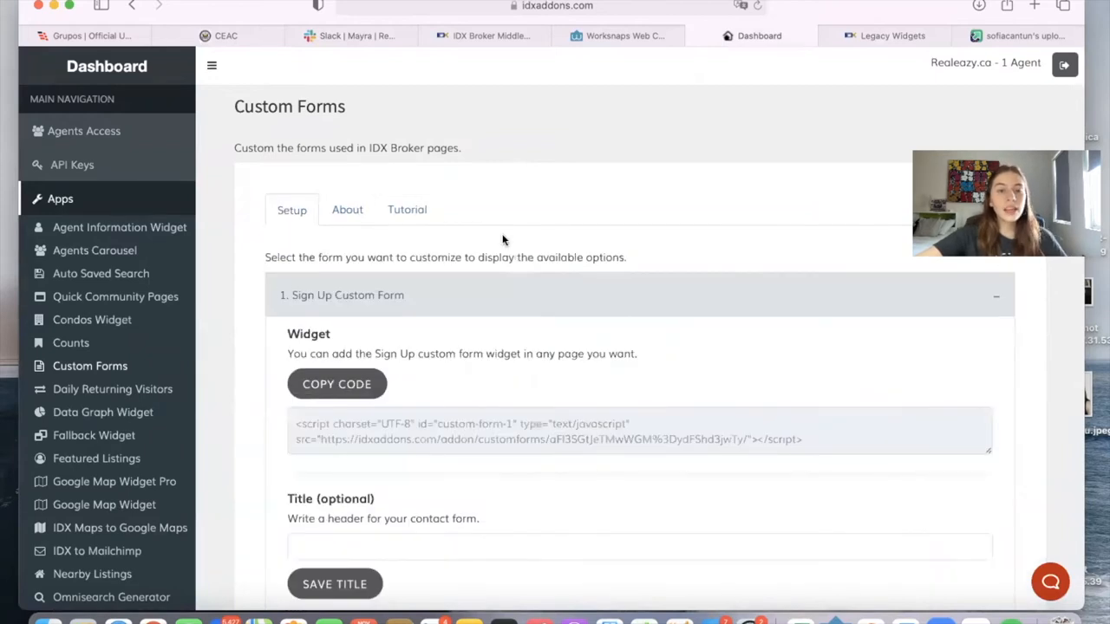
- Scroll through the Custom Forms Setup options, then show the add-on's About description
{"action": "scroll", "scroll_direction": "down", "scroll_amount": 3}
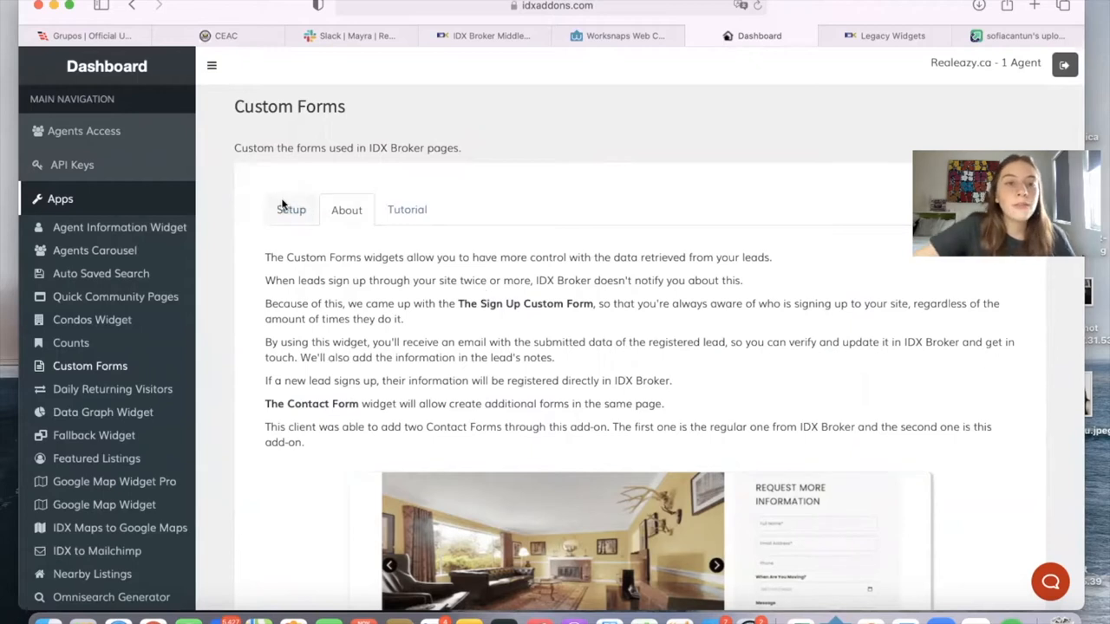
{"action": "left_click", "coordinate": [291, 209]}
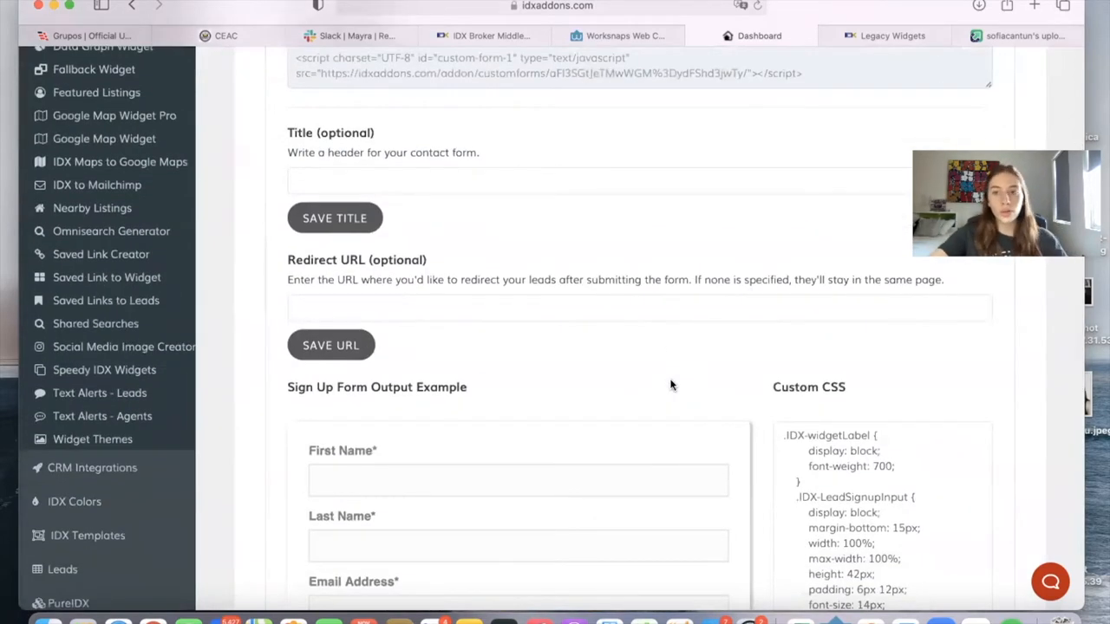
{"action": "scroll", "scroll_direction": "down", "scroll_amount": 3}
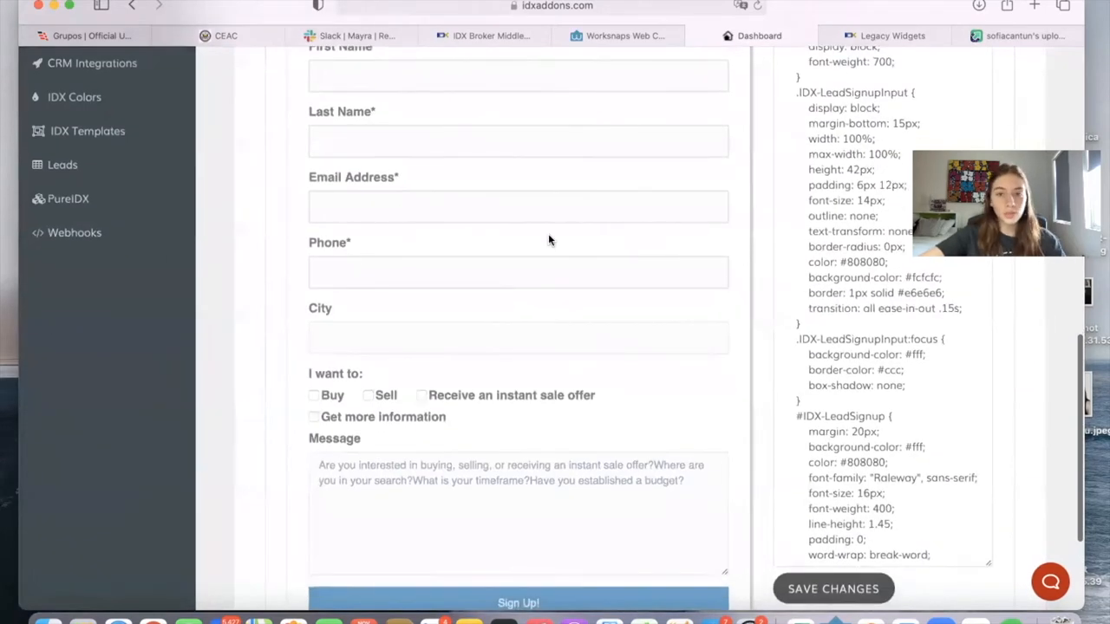
{"action": "left_click", "coordinate": [345, 209]}
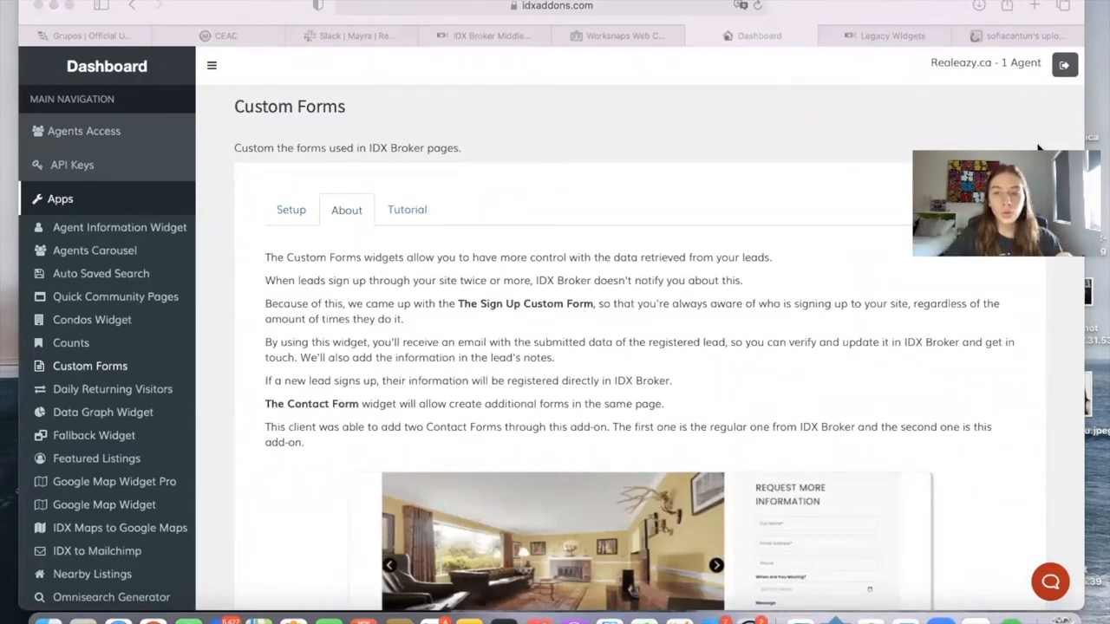
- Review the Manage Leads list in IDX Broker Middleware, then return to the IDX Add-ons dashboard
{"action": "left_click", "coordinate": [884, 36]}
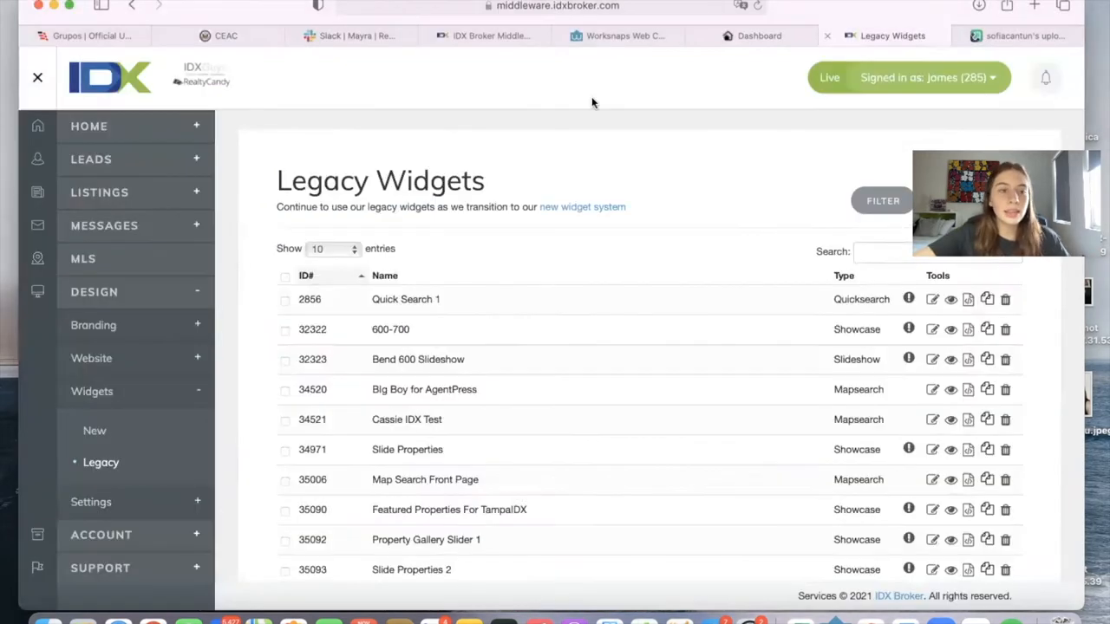
{"action": "left_click", "coordinate": [91, 158]}
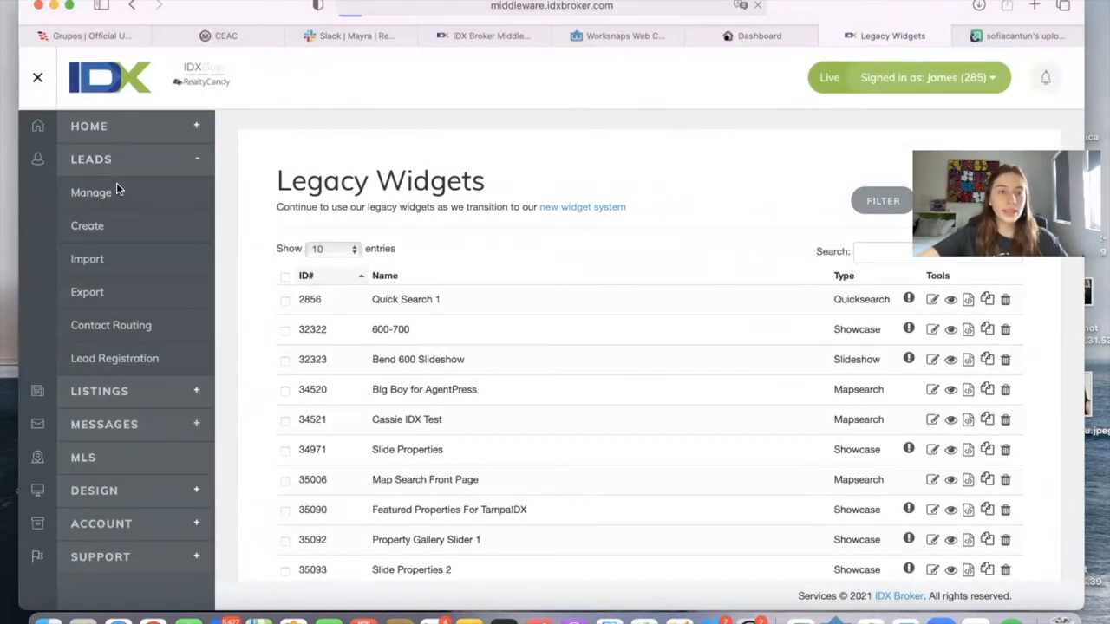
{"action": "left_click", "coordinate": [91, 193]}
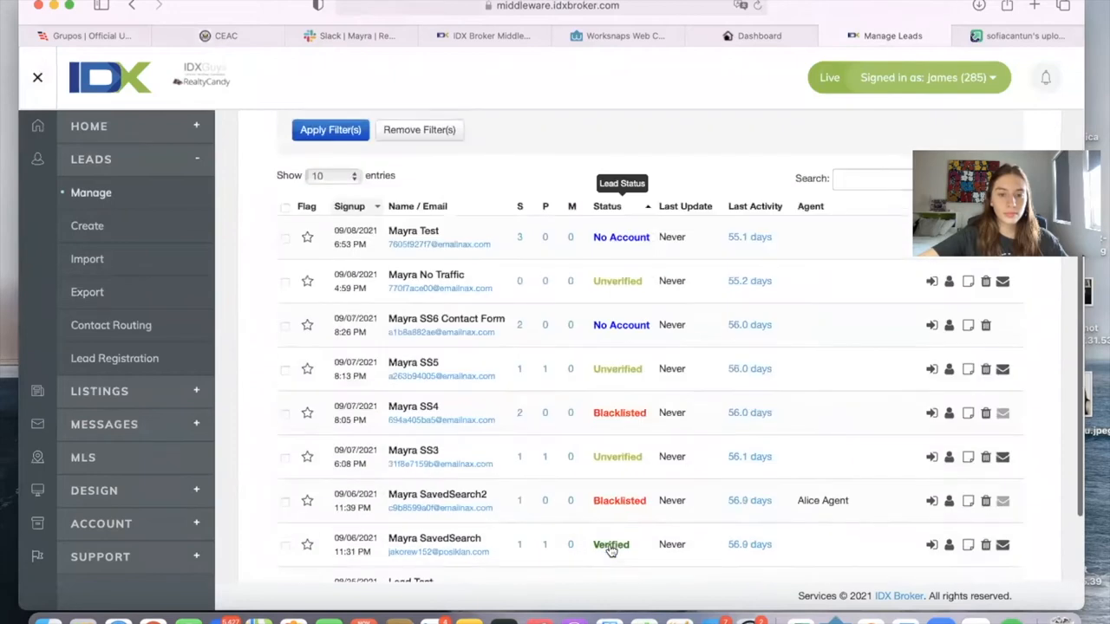
{"action": "left_click", "coordinate": [758, 35]}
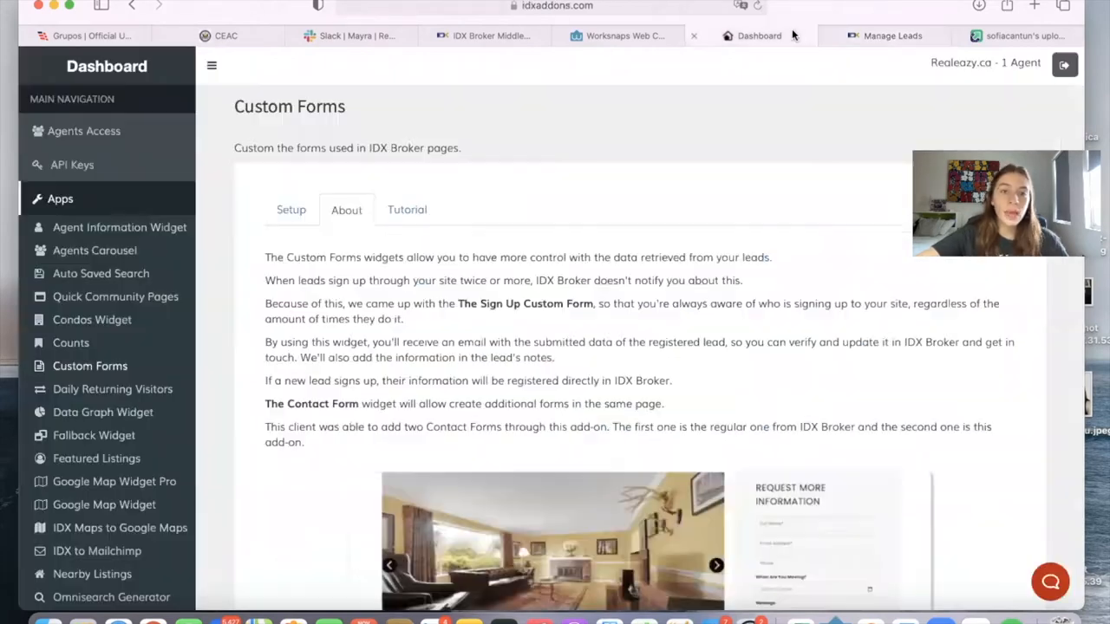
- Review the Sign Up form's widget code, title, redirect URL, output example and custom CSS
{"action": "left_click", "coordinate": [291, 209]}
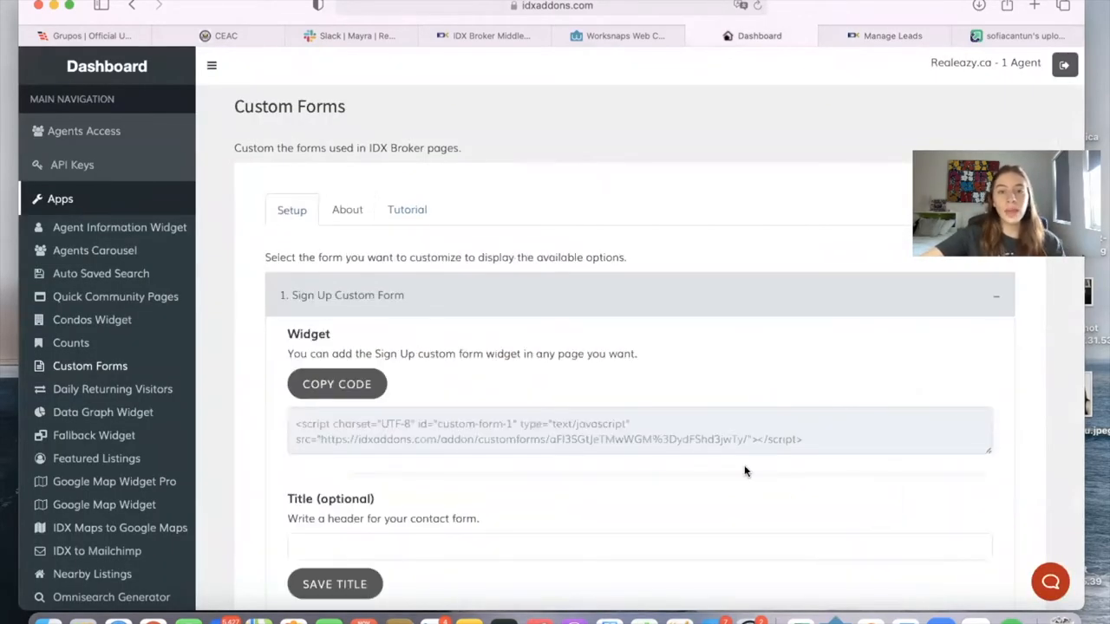
{"action": "mouse_move", "coordinate": [775, 493]}
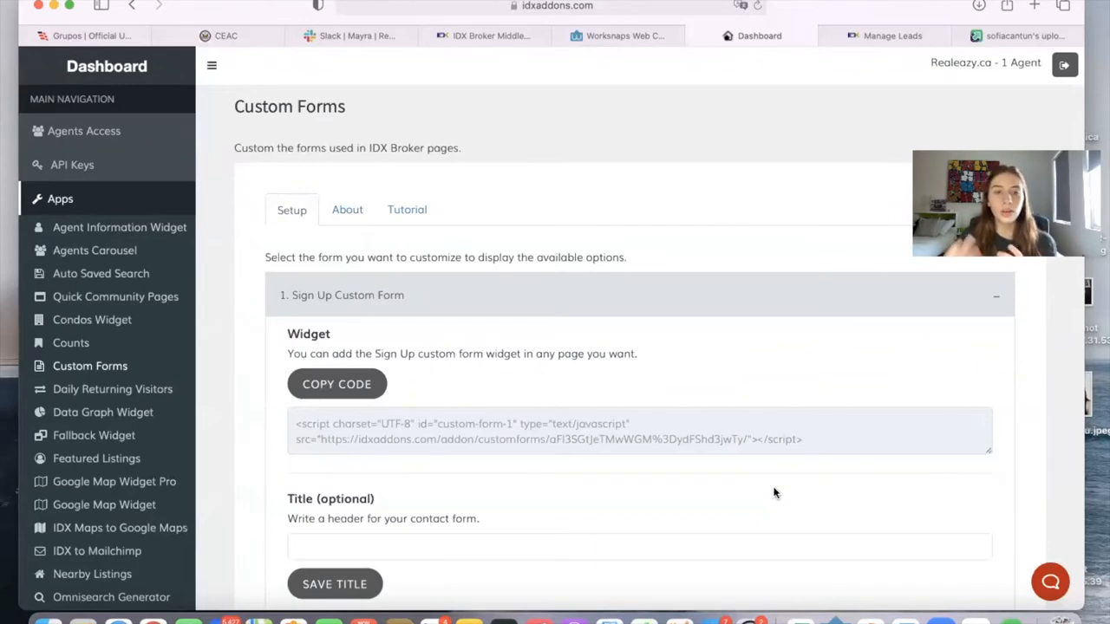
{"action": "scroll", "scroll_direction": "down", "scroll_amount": 3}
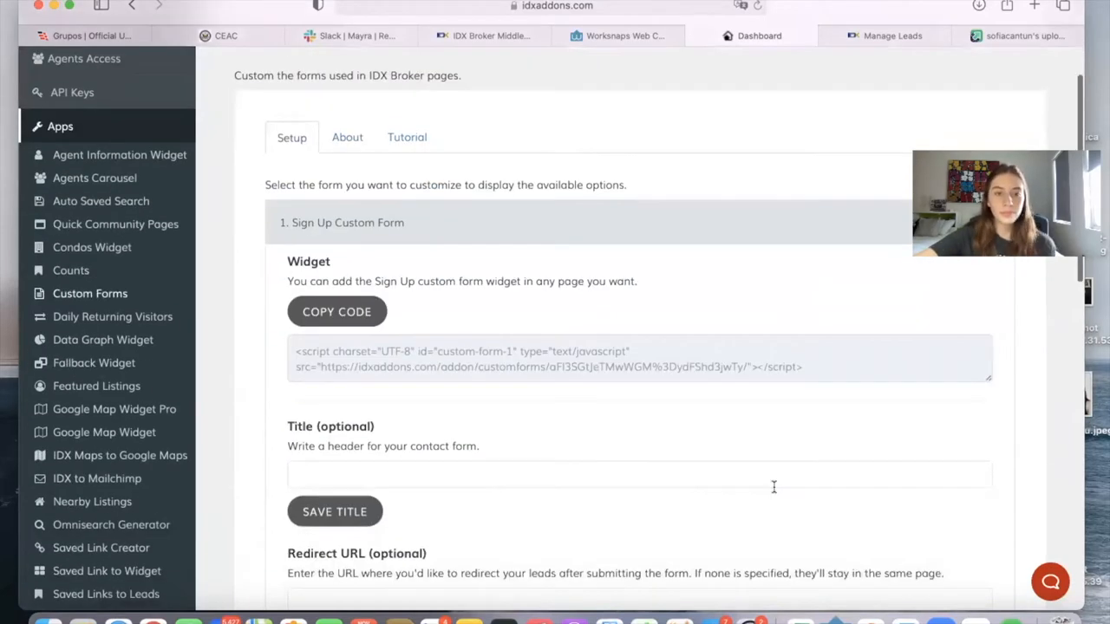
{"action": "mouse_move", "coordinate": [403, 304]}
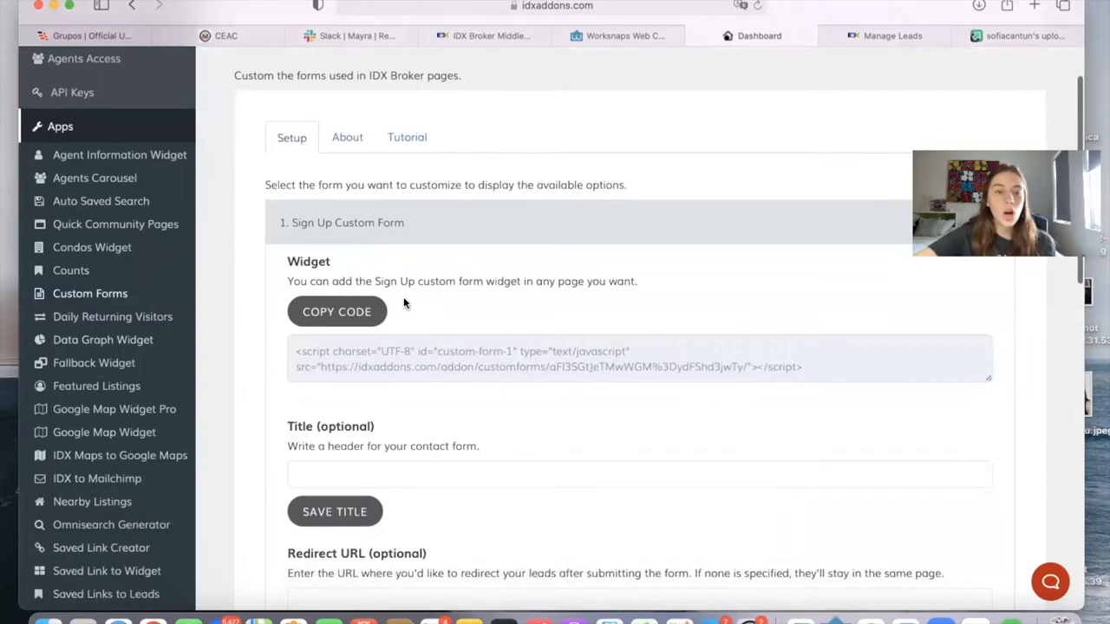
{"action": "scroll", "scroll_direction": "down", "scroll_amount": 3}
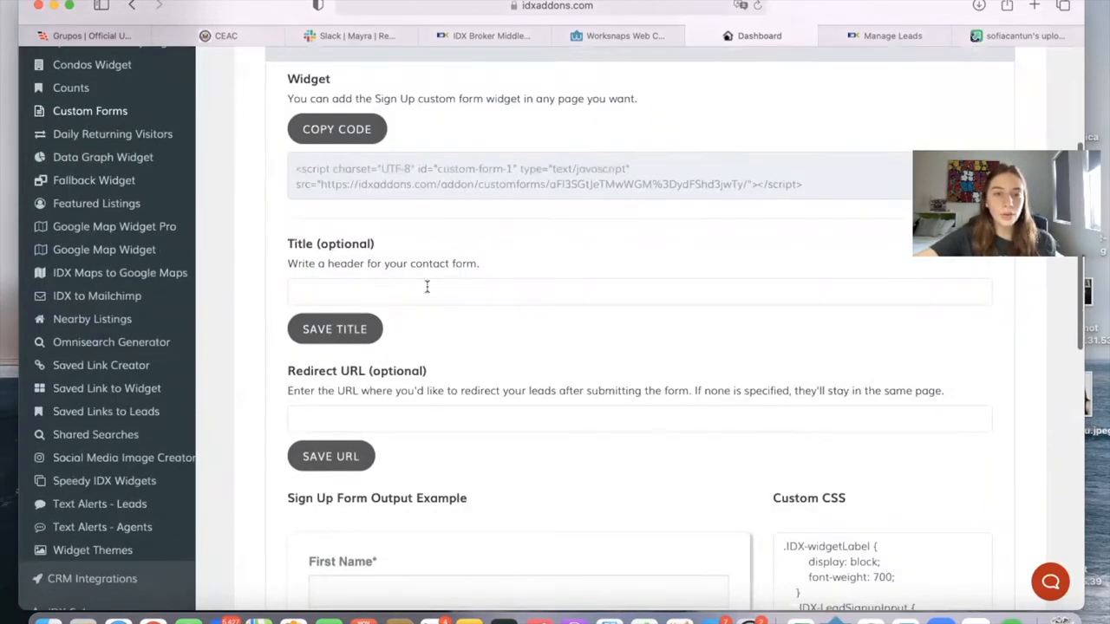
{"action": "scroll", "scroll_direction": "down", "scroll_amount": 3}
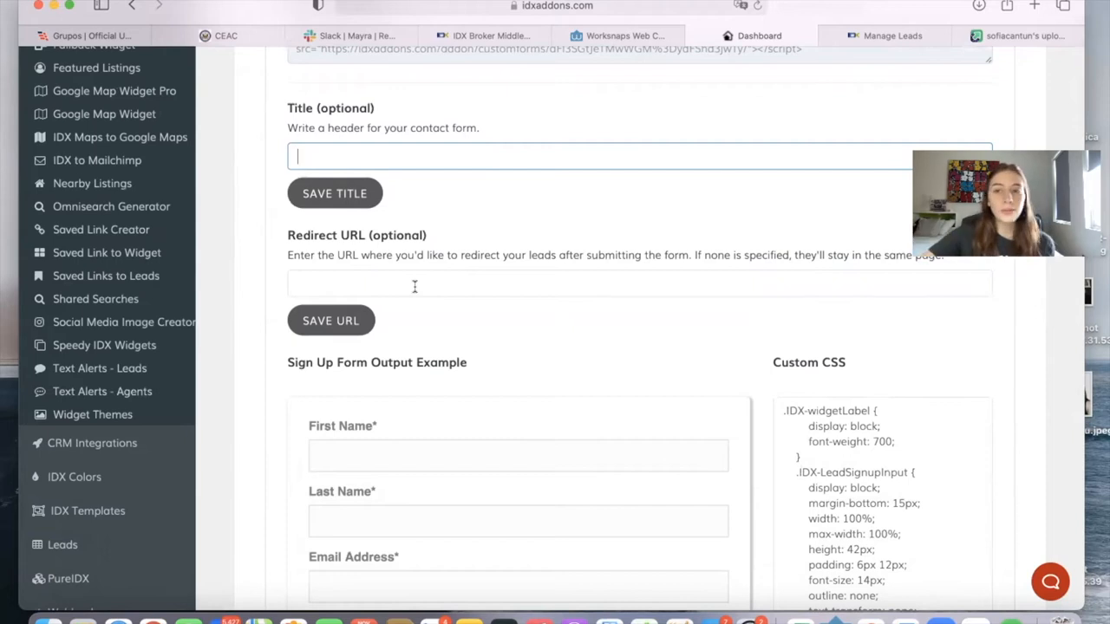
{"action": "scroll", "scroll_direction": "down", "scroll_amount": 3}
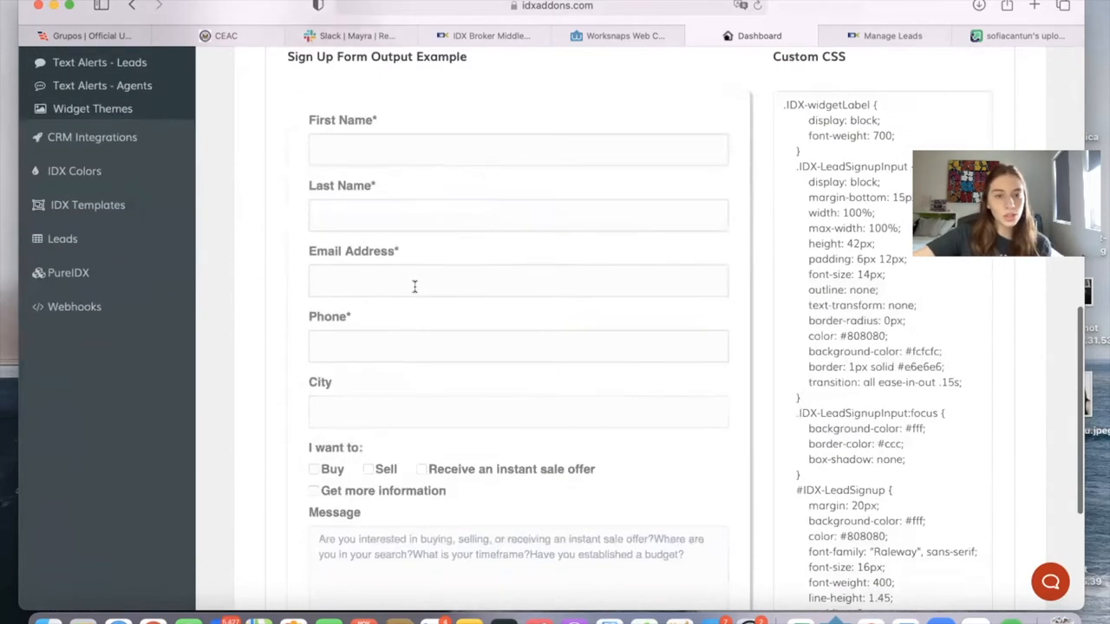
{"action": "scroll", "scroll_direction": "up", "scroll_amount": 3}
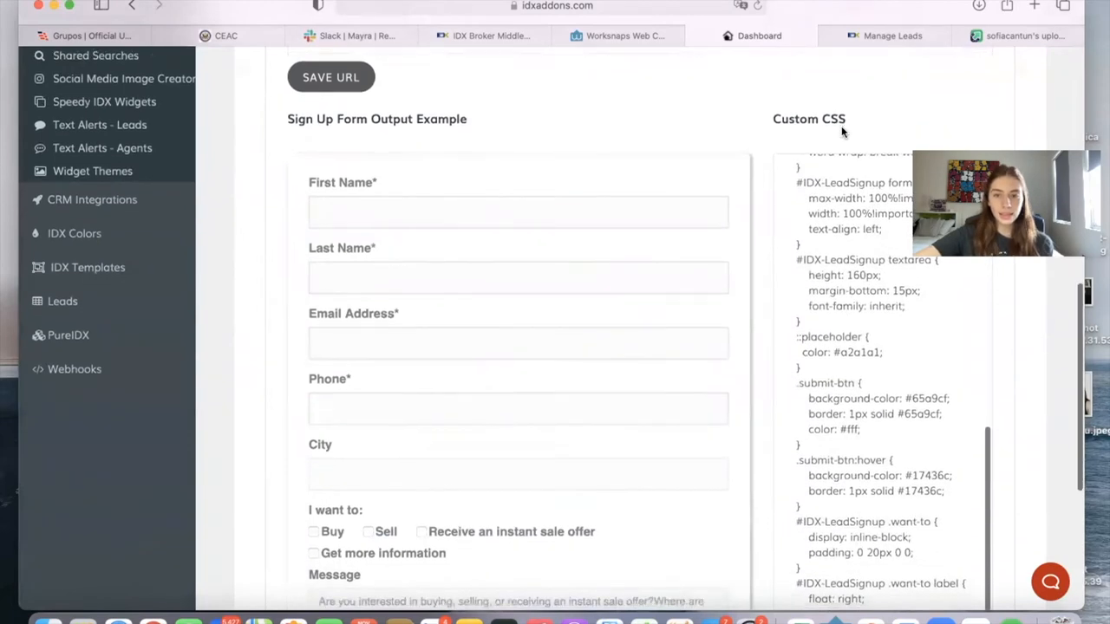
{"action": "scroll", "scroll_direction": "down", "scroll_amount": 3}
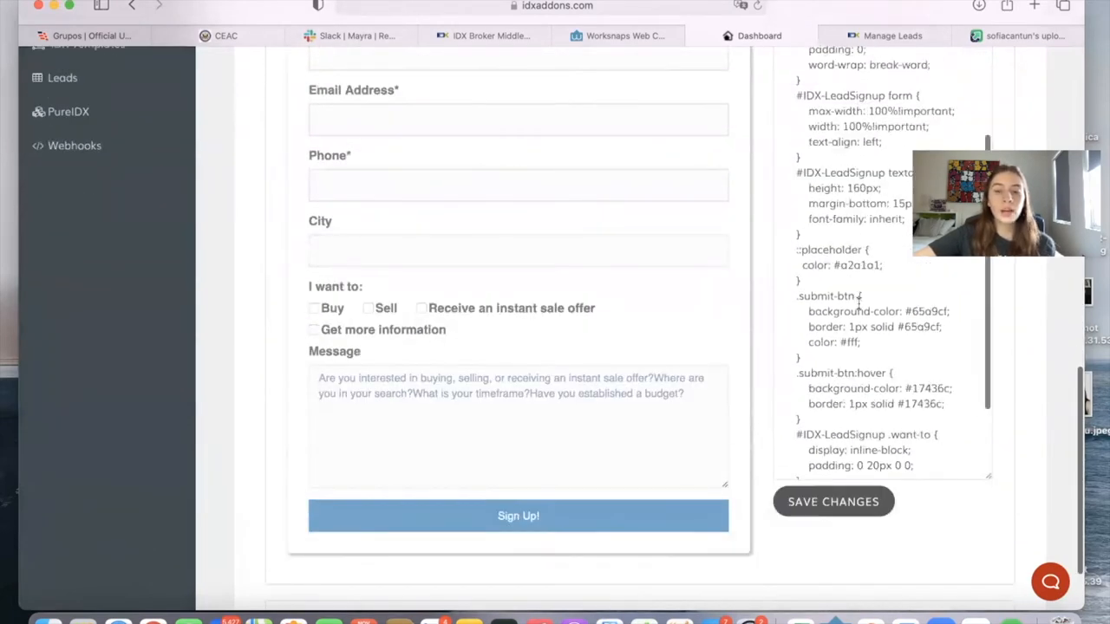
{"action": "scroll", "scroll_direction": "down", "scroll_amount": 3}
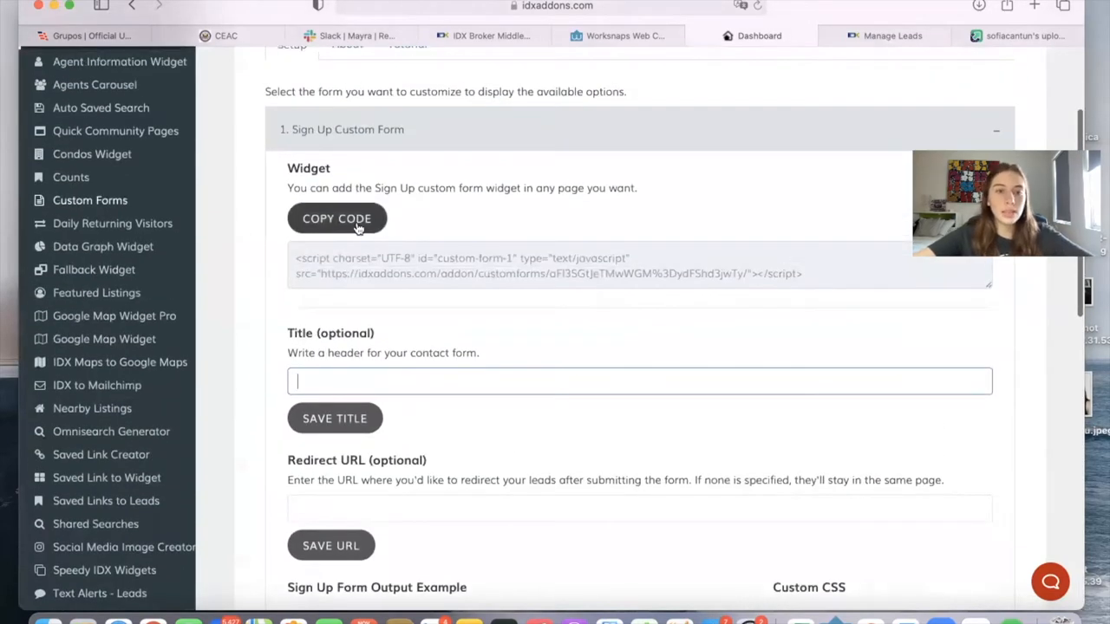
- Copy the Sign Up form widget code and save the title 'Sign up here!'
{"action": "left_click", "coordinate": [336, 218]}
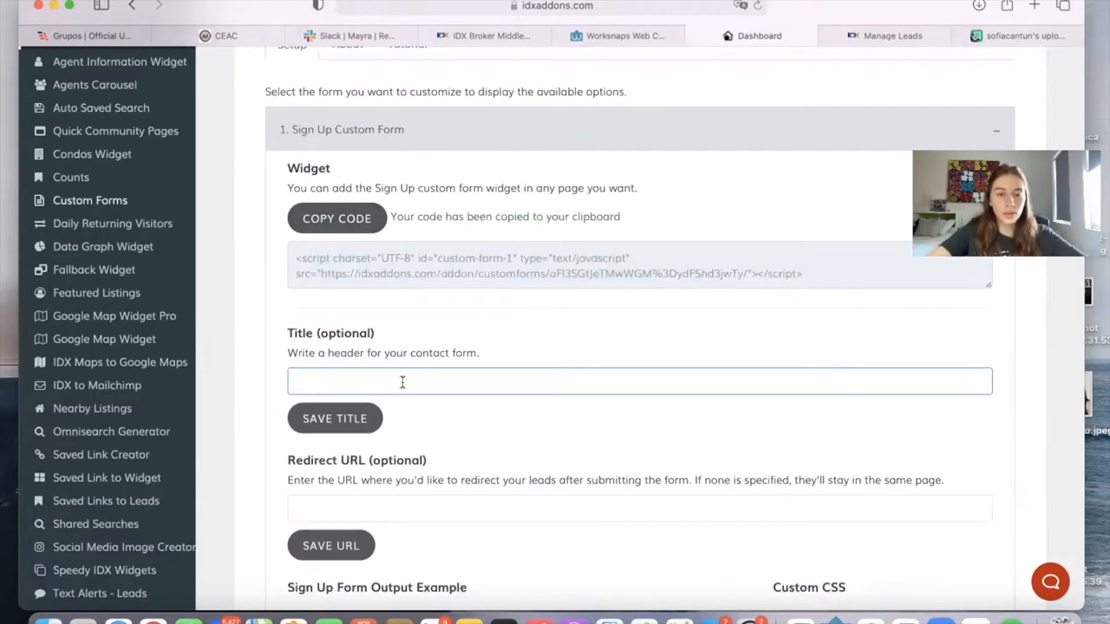
{"action": "type", "text": "Sign up"}
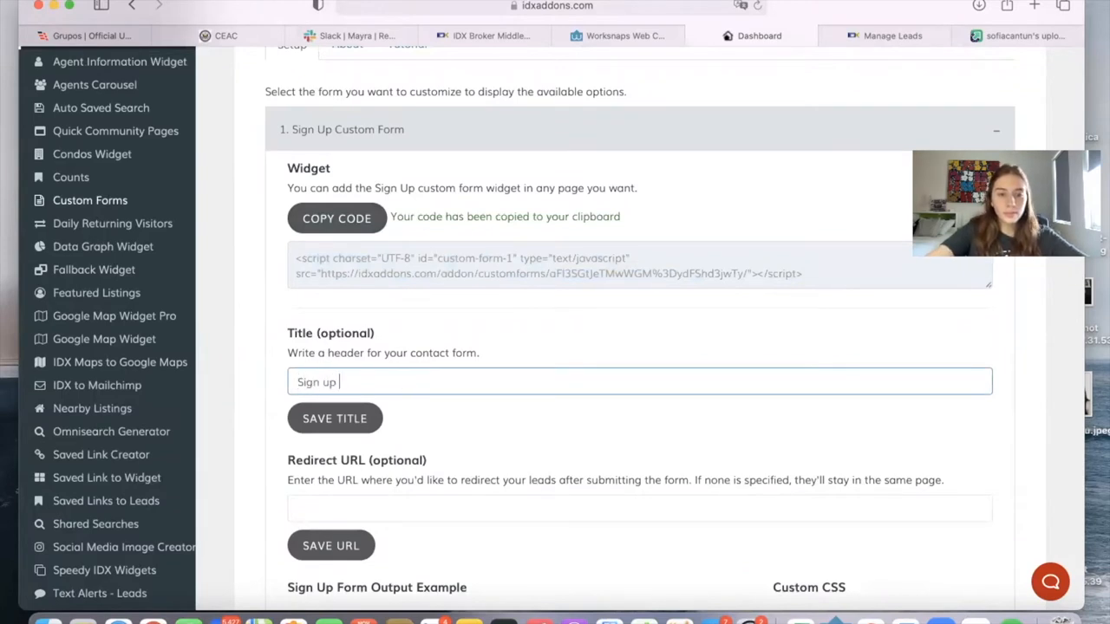
{"action": "type", "text": "here!"}
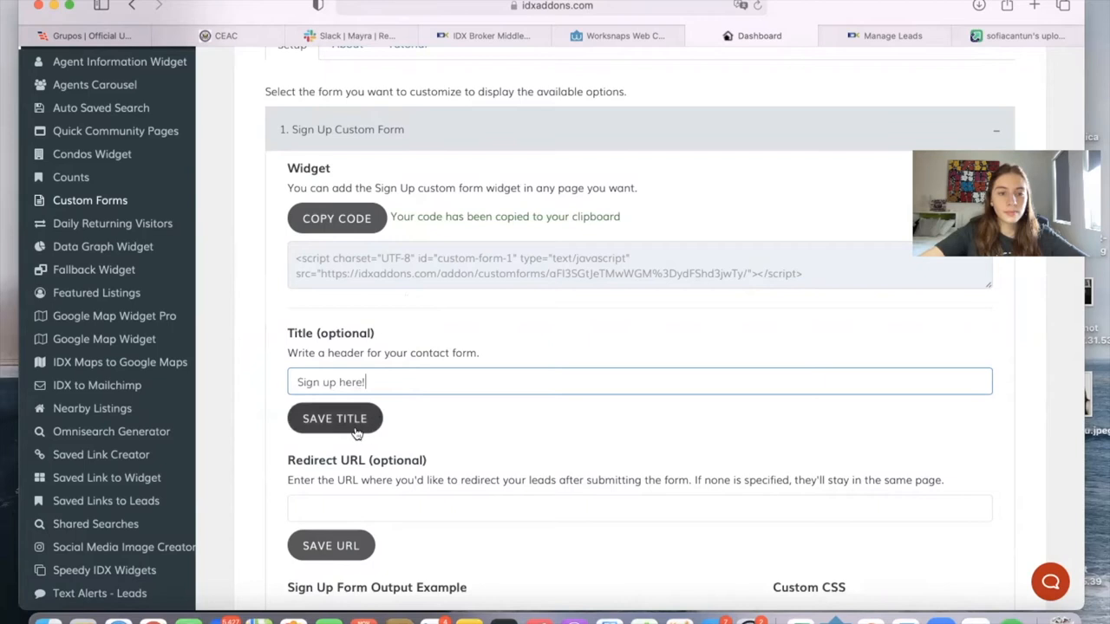
{"action": "left_click", "coordinate": [334, 418]}
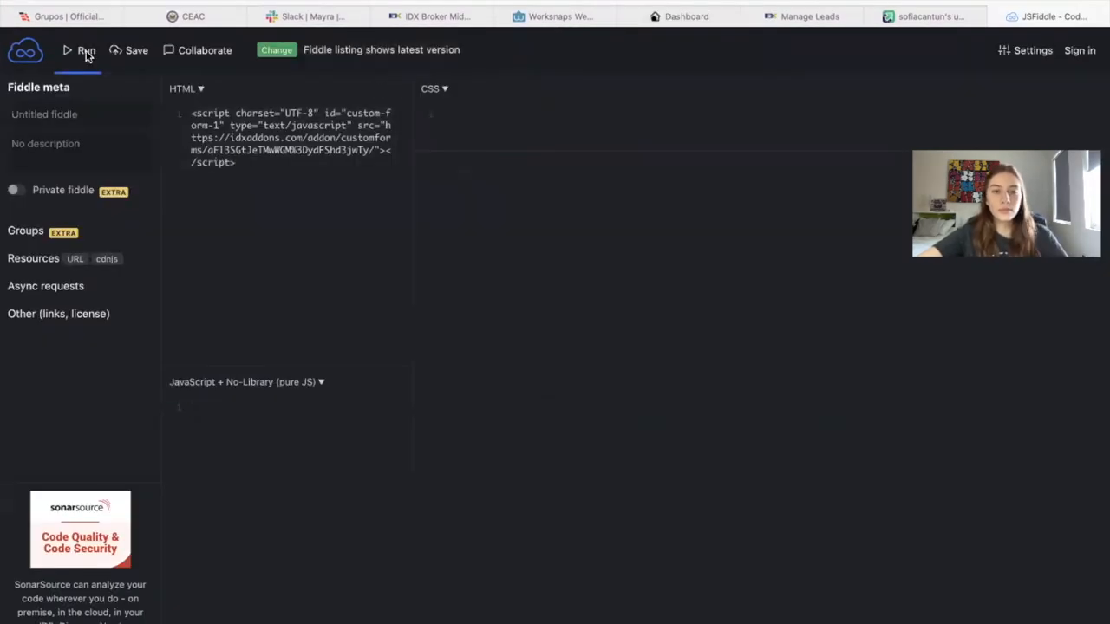
- Run the fiddle and view the 'Sign up here!' form with name, email and phone fields
{"action": "left_click", "coordinate": [79, 49]}
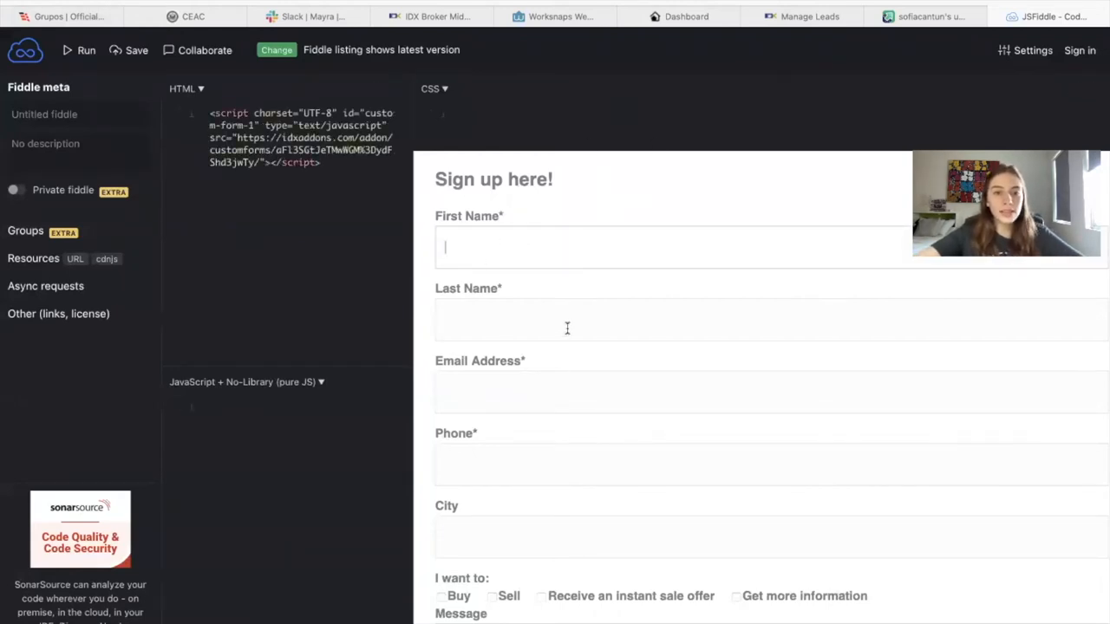
{"action": "scroll", "scroll_direction": "down", "scroll_amount": 3}
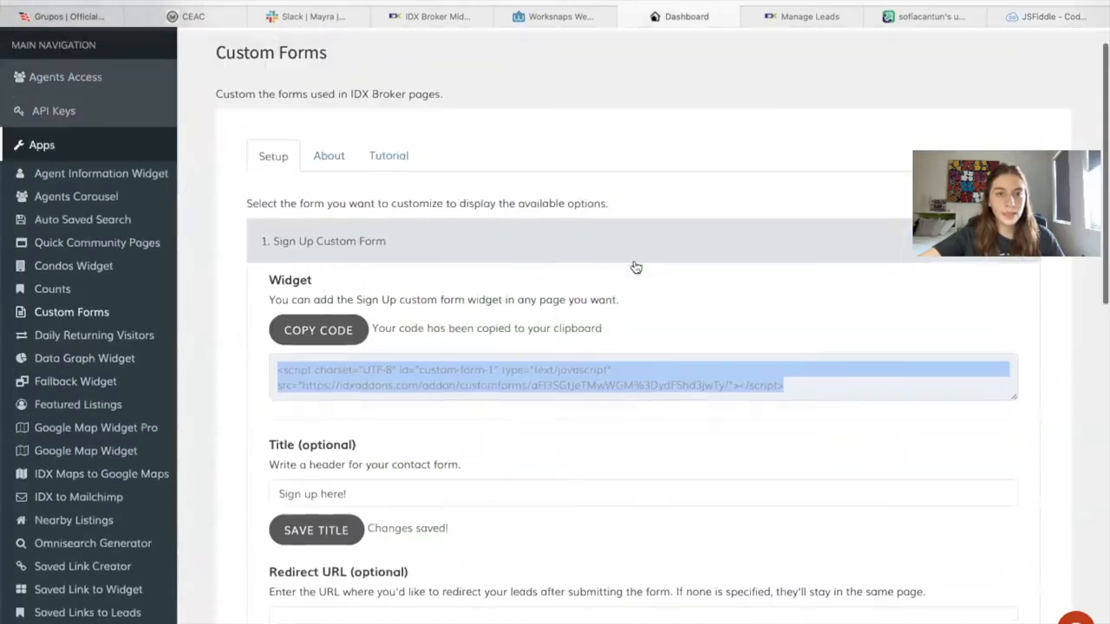
- Expand Contact Custom Form, then scroll its Tutorial to the example lead notification email
{"action": "left_click", "coordinate": [328, 241]}
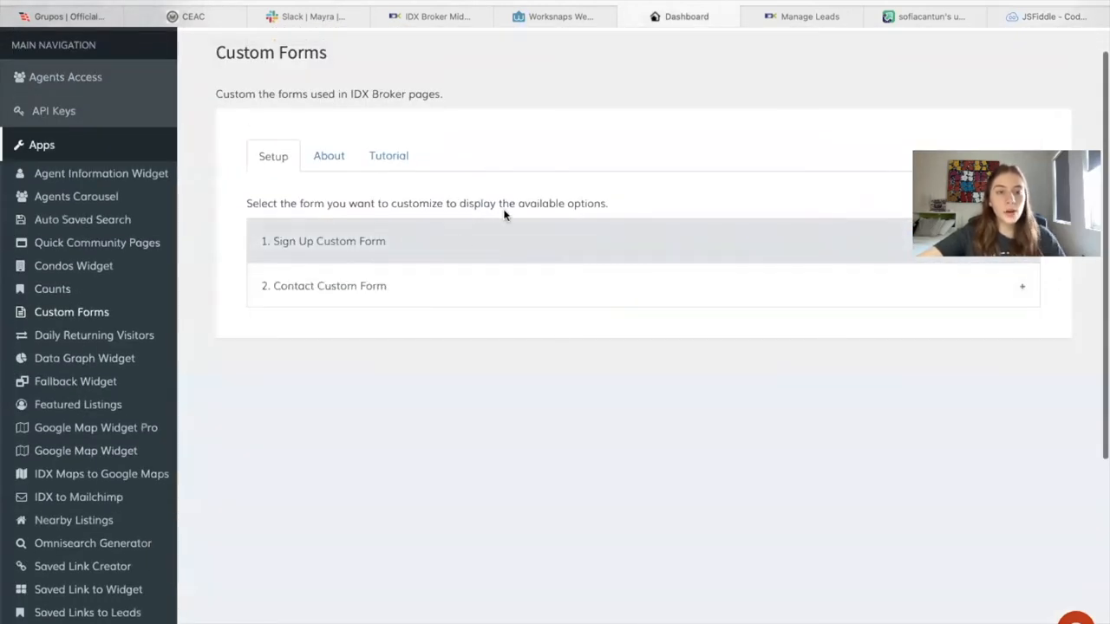
{"action": "left_click", "coordinate": [330, 285]}
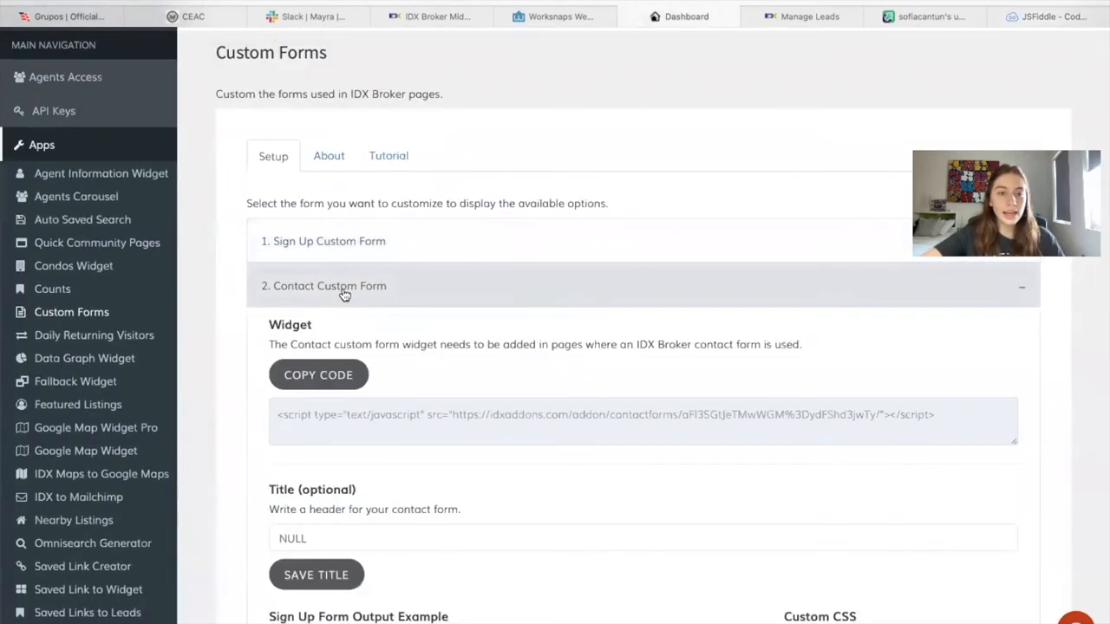
{"action": "scroll", "scroll_direction": "down", "scroll_amount": 3}
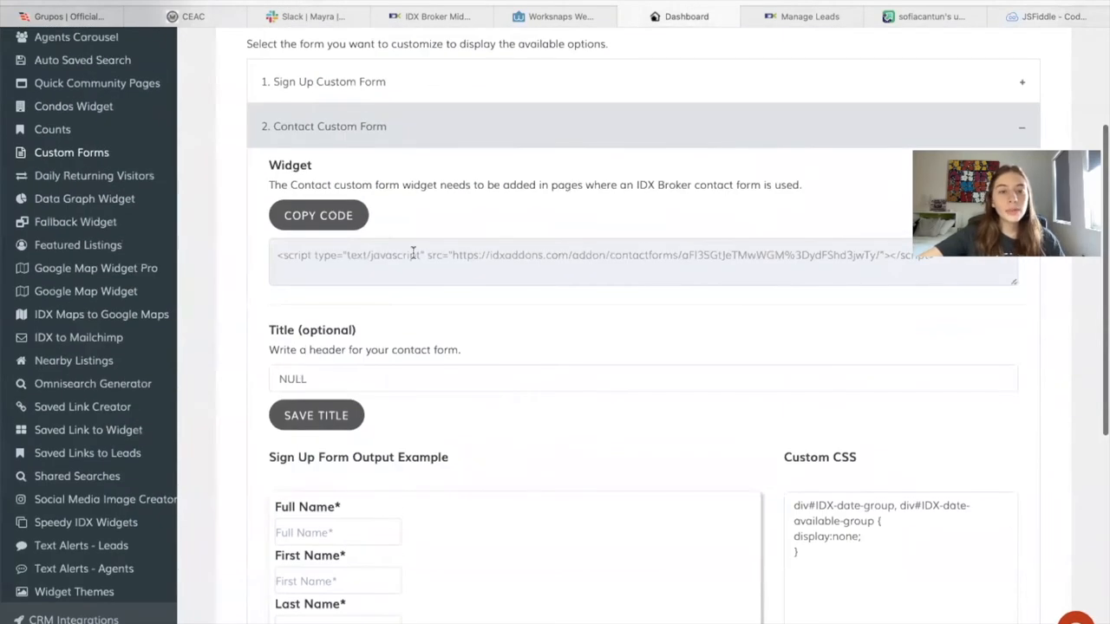
{"action": "left_click", "coordinate": [387, 163]}
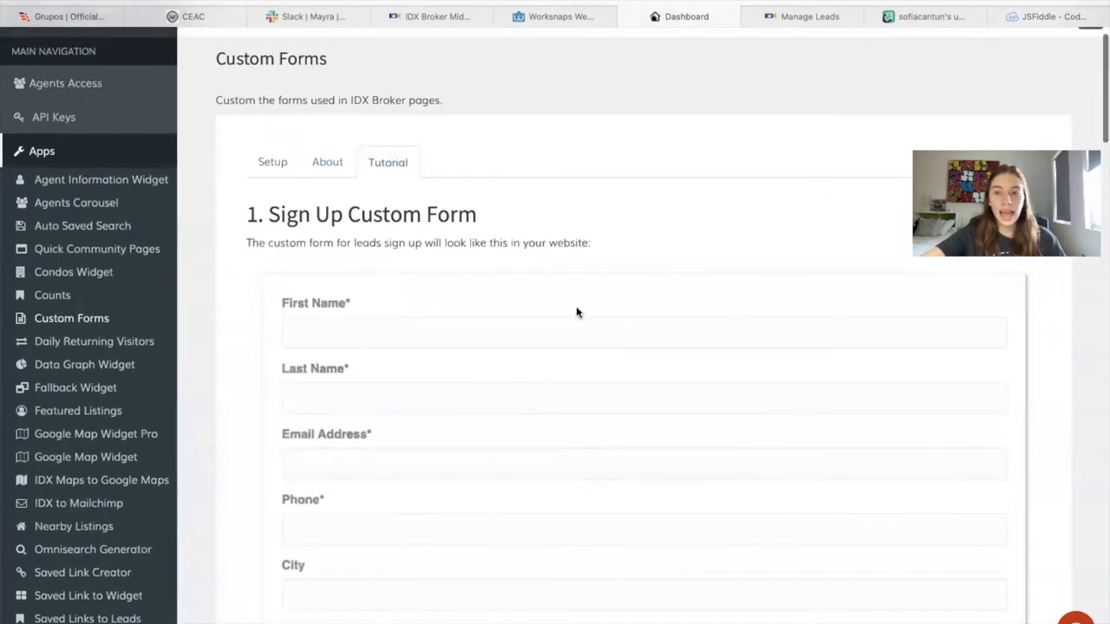
{"action": "scroll", "scroll_direction": "down", "scroll_amount": 3}
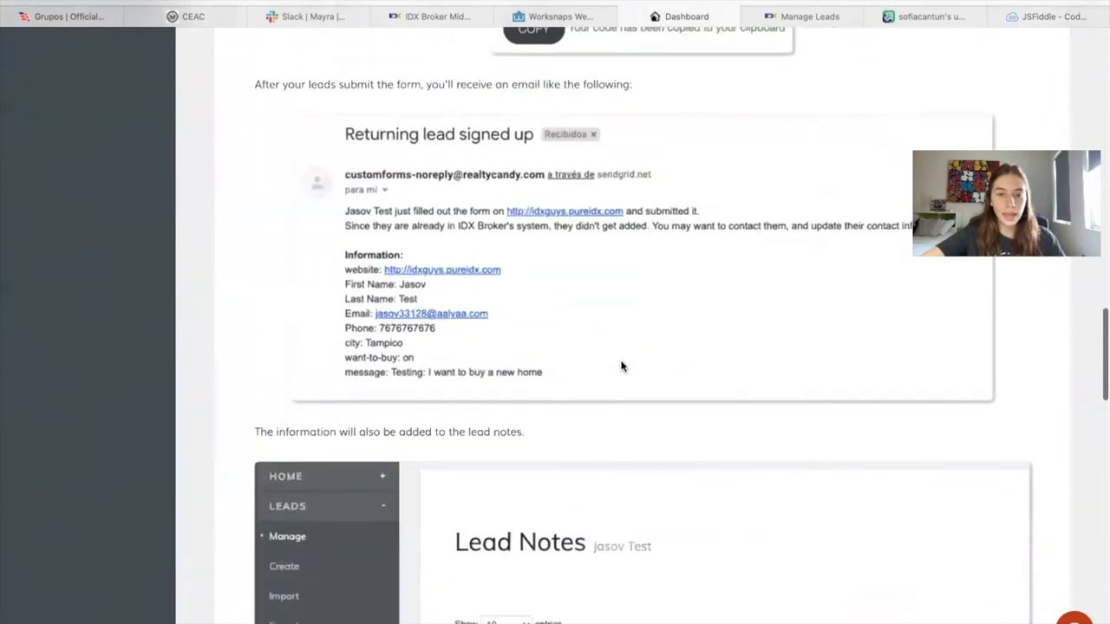
- Read the About overview and the listing page example with its Visit This Home form
{"action": "left_click", "coordinate": [328, 190]}
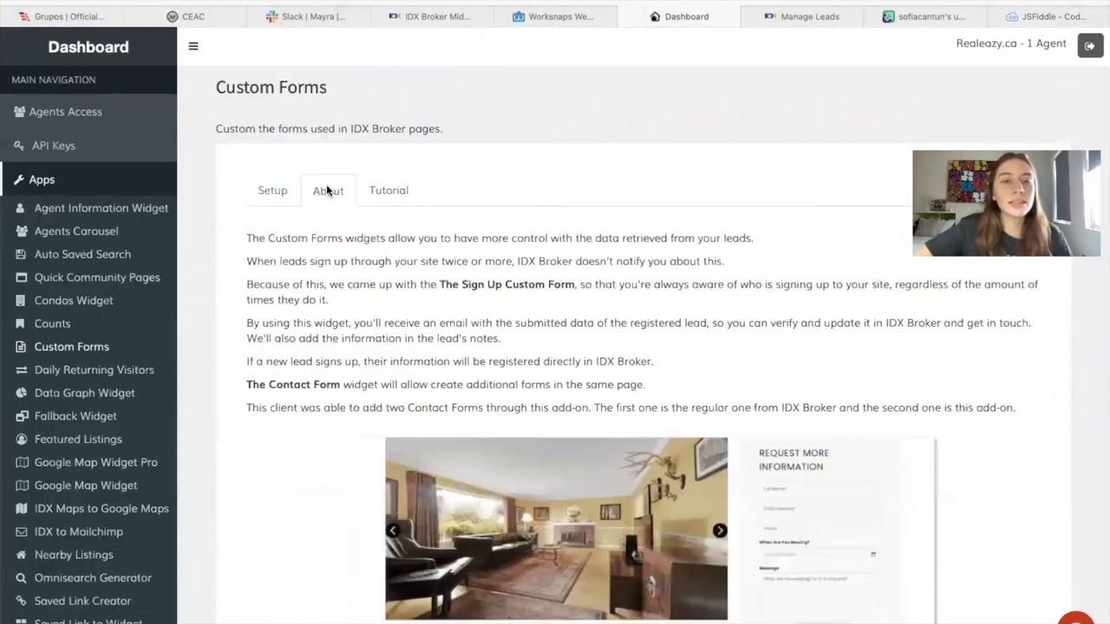
{"action": "scroll", "scroll_direction": "down", "scroll_amount": 3}
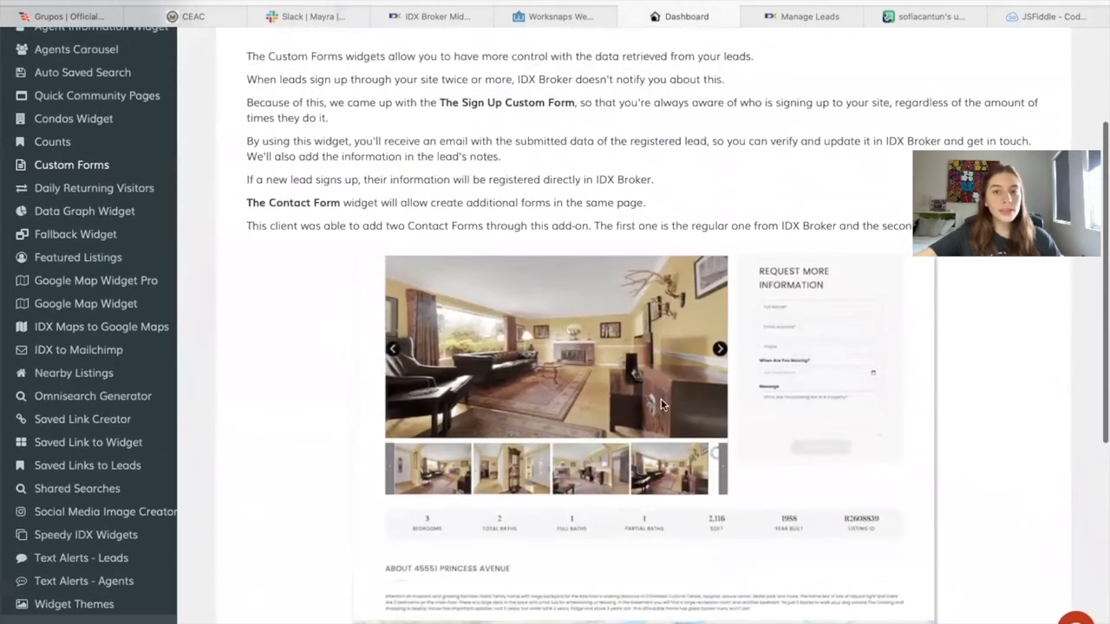
{"action": "mouse_move", "coordinate": [788, 252]}
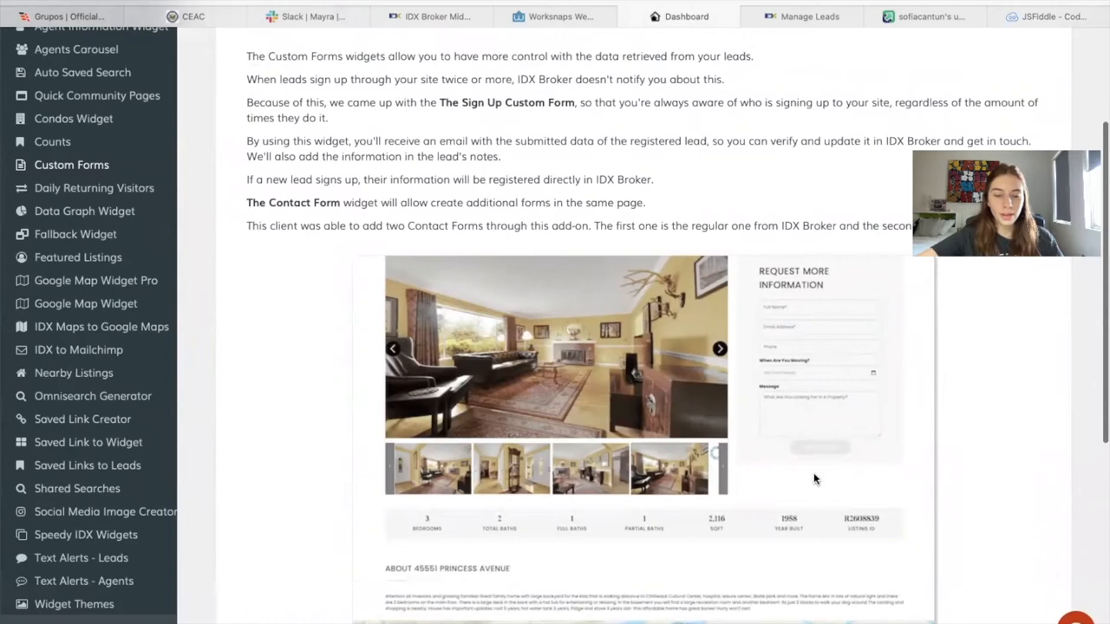
{"action": "scroll", "scroll_direction": "down", "scroll_amount": 3}
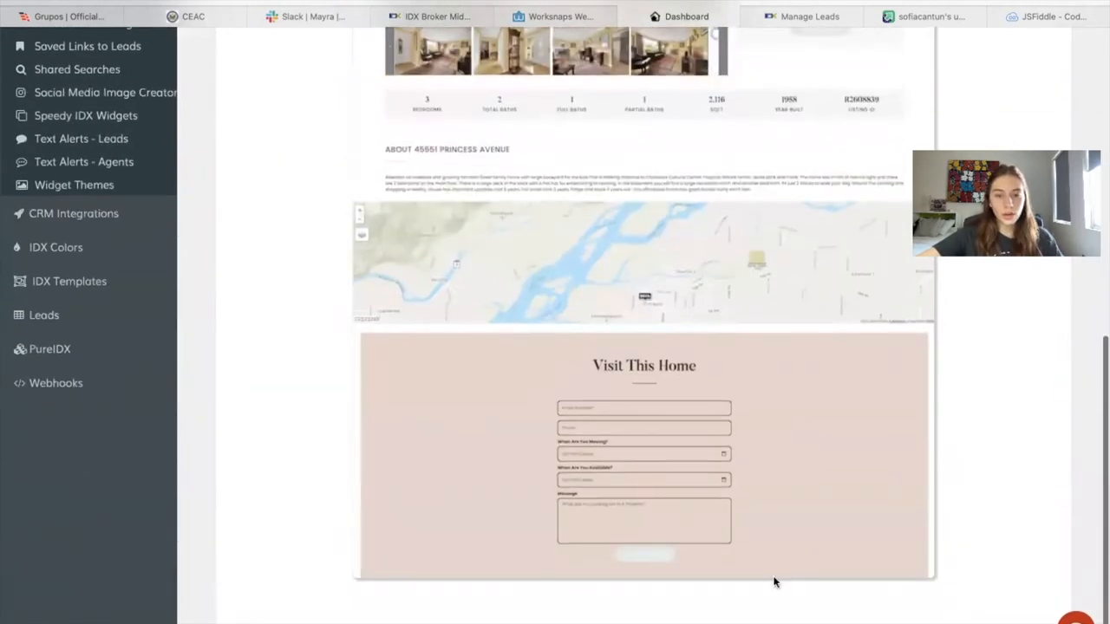
{"action": "scroll", "scroll_direction": "up", "scroll_amount": 3}
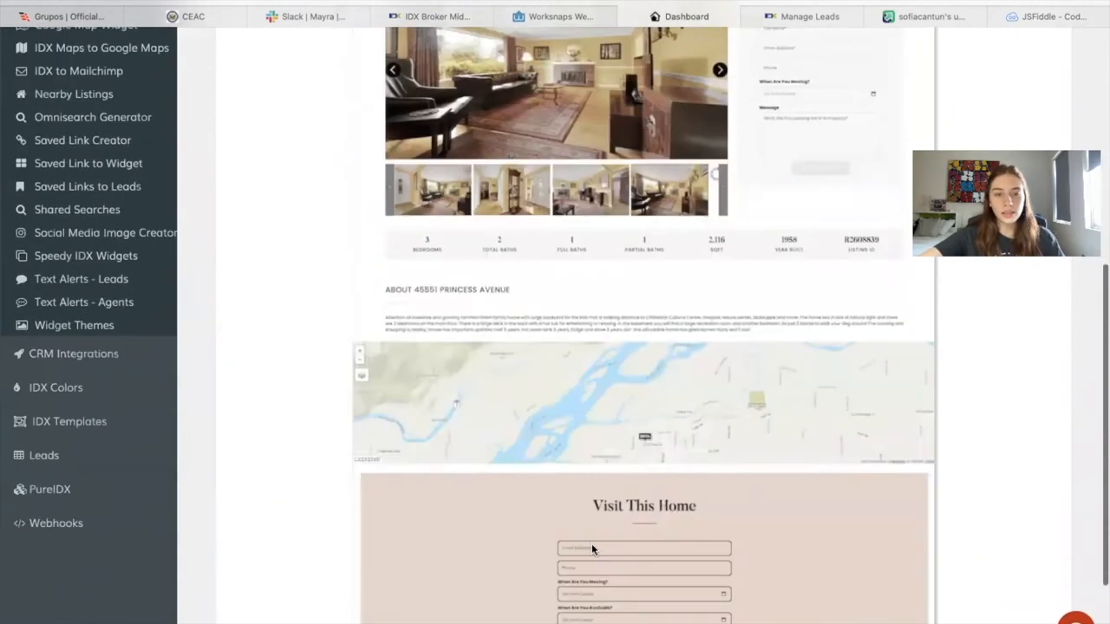
{"action": "scroll", "scroll_direction": "up", "scroll_amount": 3}
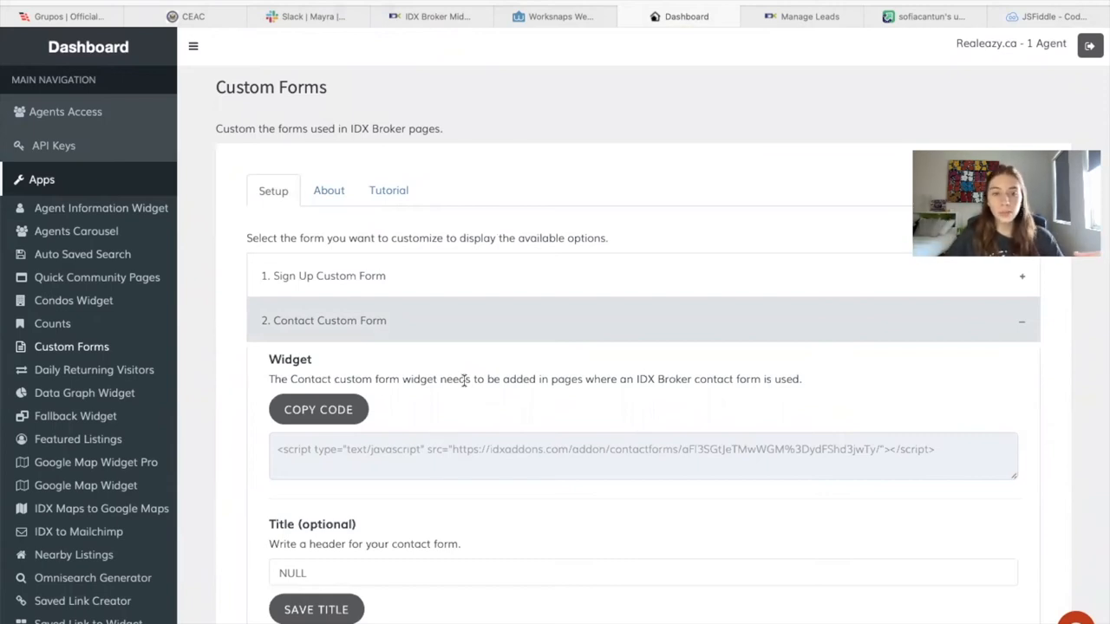
- Scroll to the Contact form's cleared Custom CSS and preview, then right-click 'When Are You Moving?'
{"action": "scroll", "scroll_direction": "down", "scroll_amount": 3}
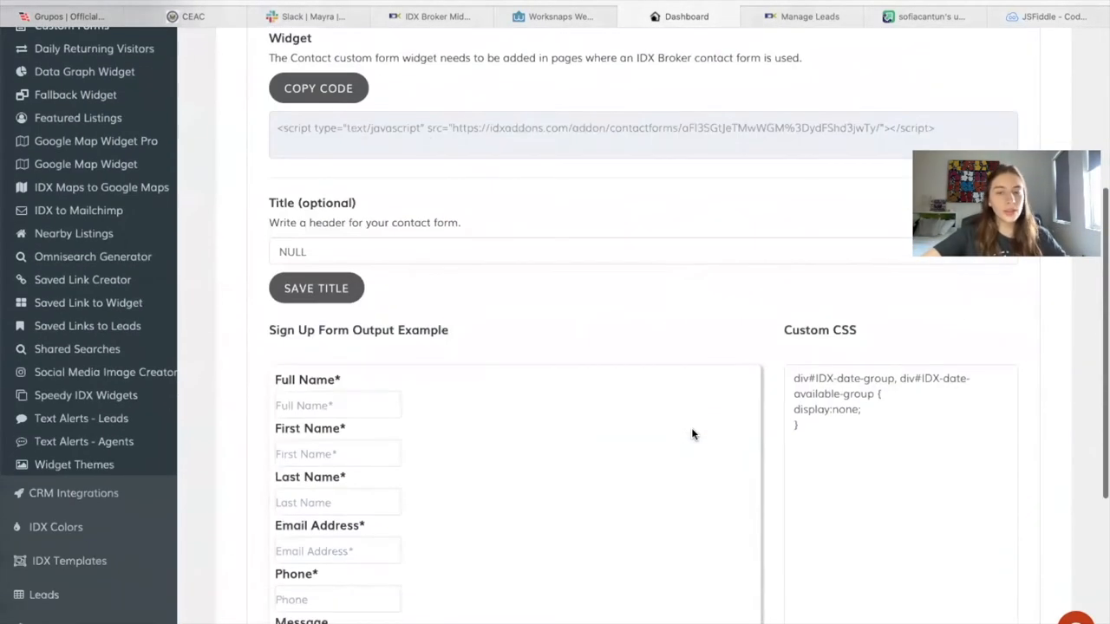
{"action": "scroll", "scroll_direction": "up", "scroll_amount": 3}
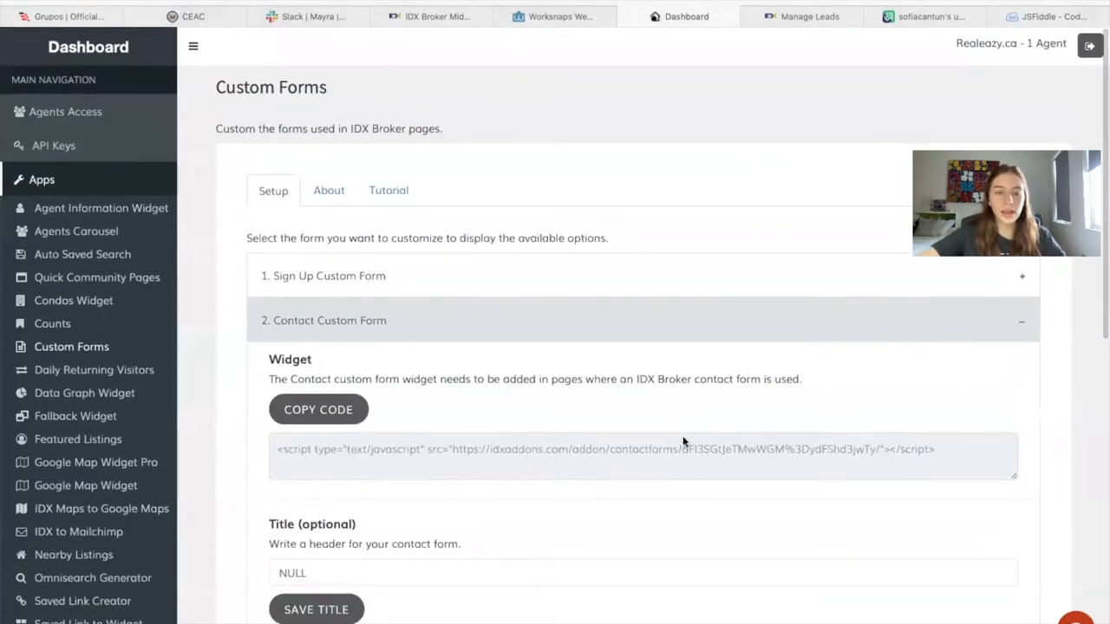
{"action": "scroll", "scroll_direction": "down", "scroll_amount": 3}
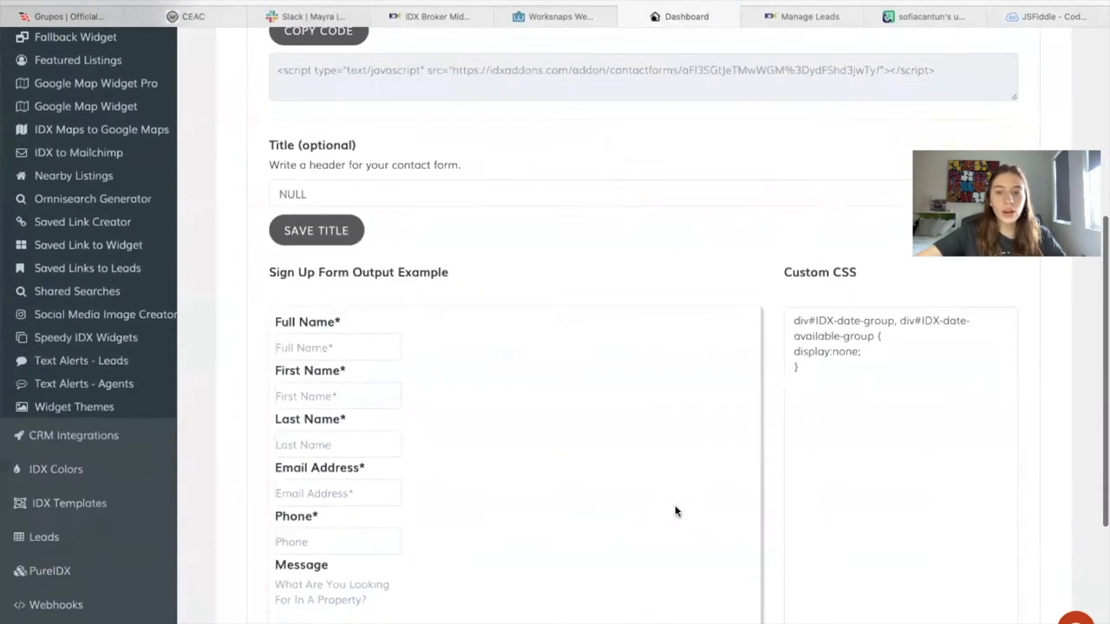
{"action": "scroll", "scroll_direction": "down", "scroll_amount": 3}
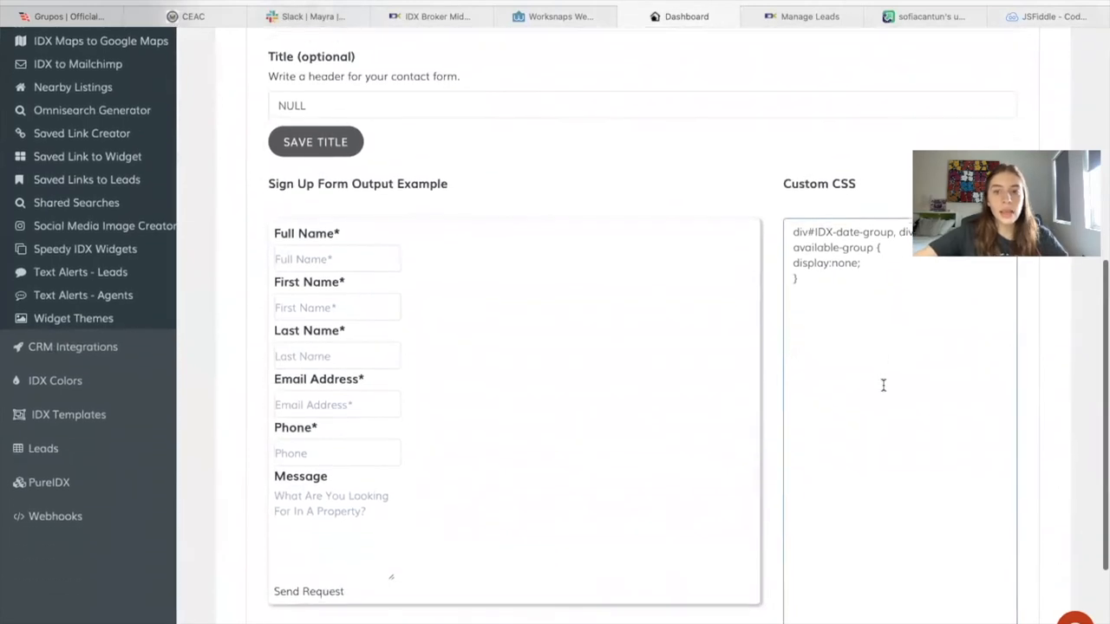
{"action": "scroll", "scroll_direction": "down", "scroll_amount": 3}
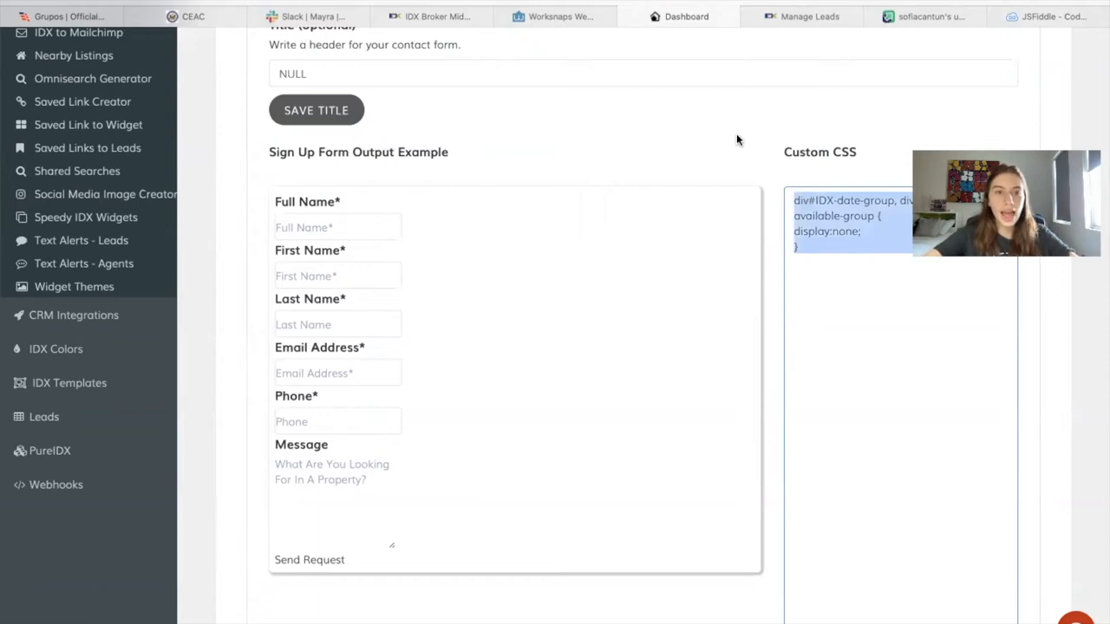
{"action": "mouse_move", "coordinate": [394, 187]}
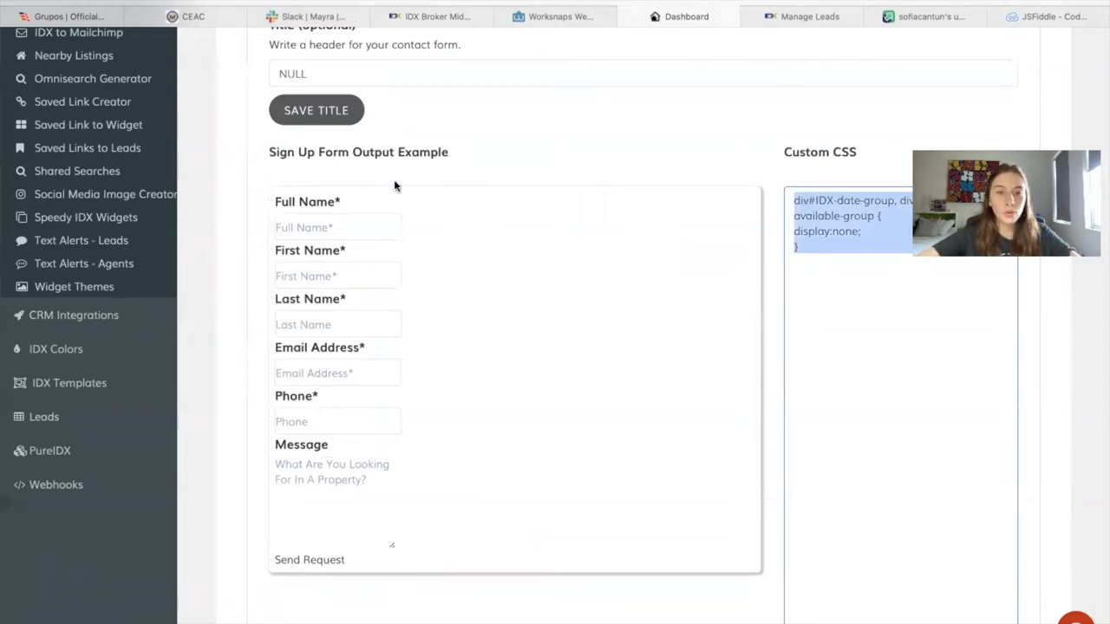
{"action": "mouse_move", "coordinate": [555, 321]}
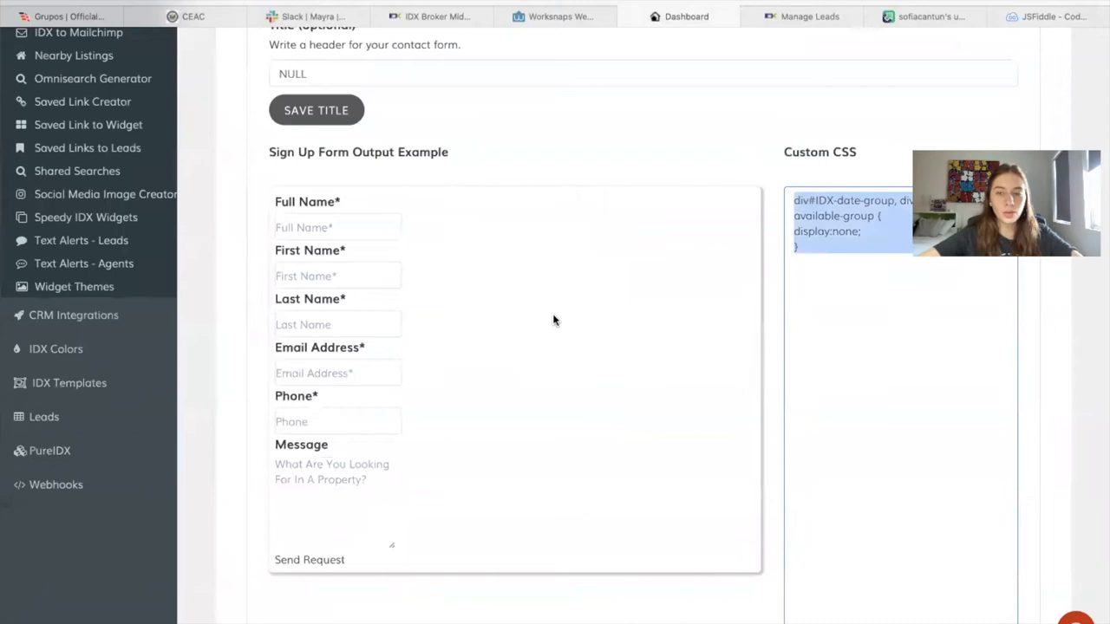
{"action": "mouse_move", "coordinate": [607, 292]}
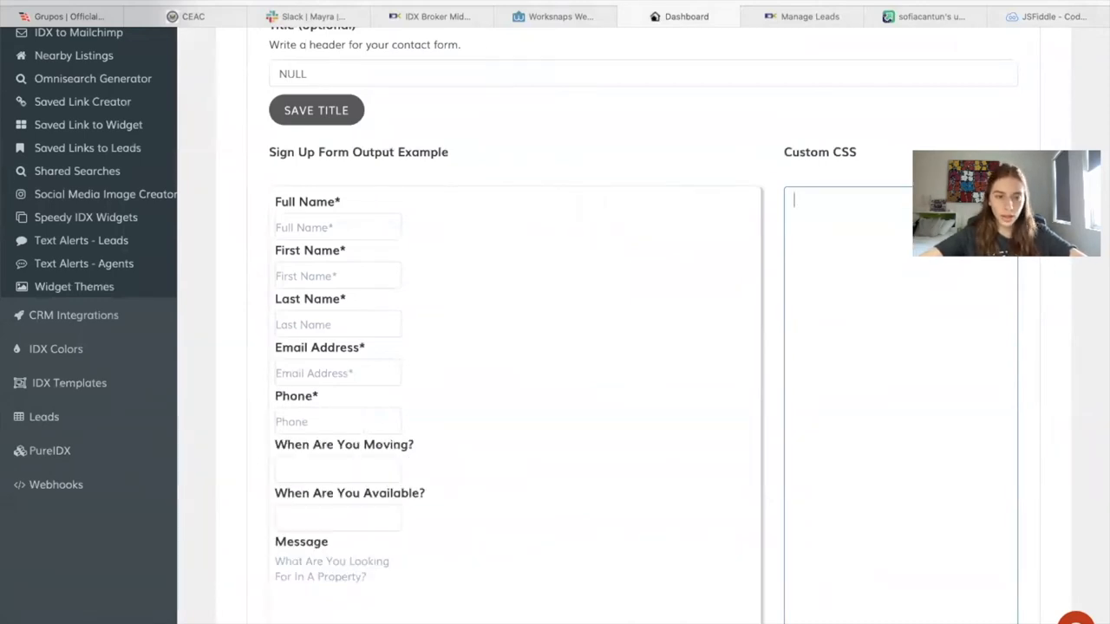
{"action": "scroll", "scroll_direction": "down", "scroll_amount": 3}
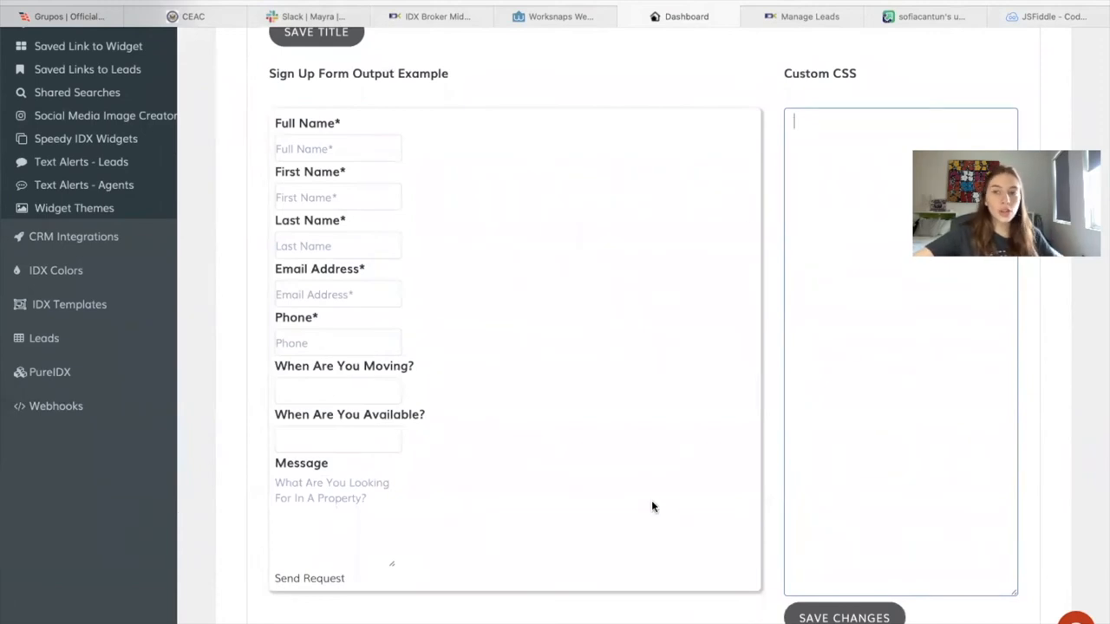
{"action": "mouse_move", "coordinate": [179, 157]}
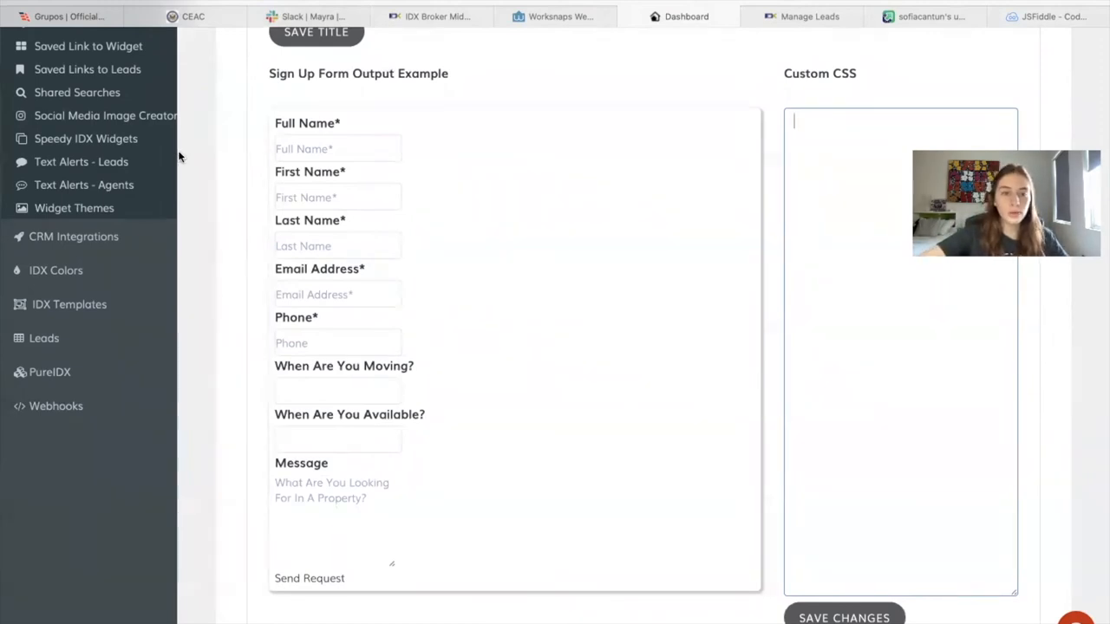
{"action": "mouse_move", "coordinate": [399, 367]}
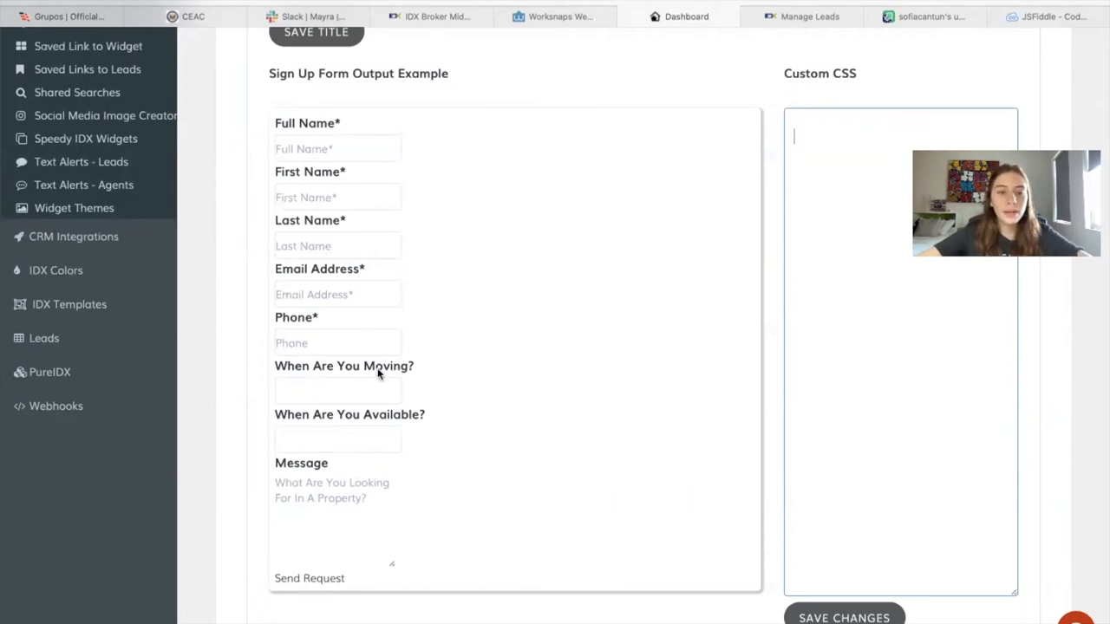
{"action": "right_click", "coordinate": [377, 366]}
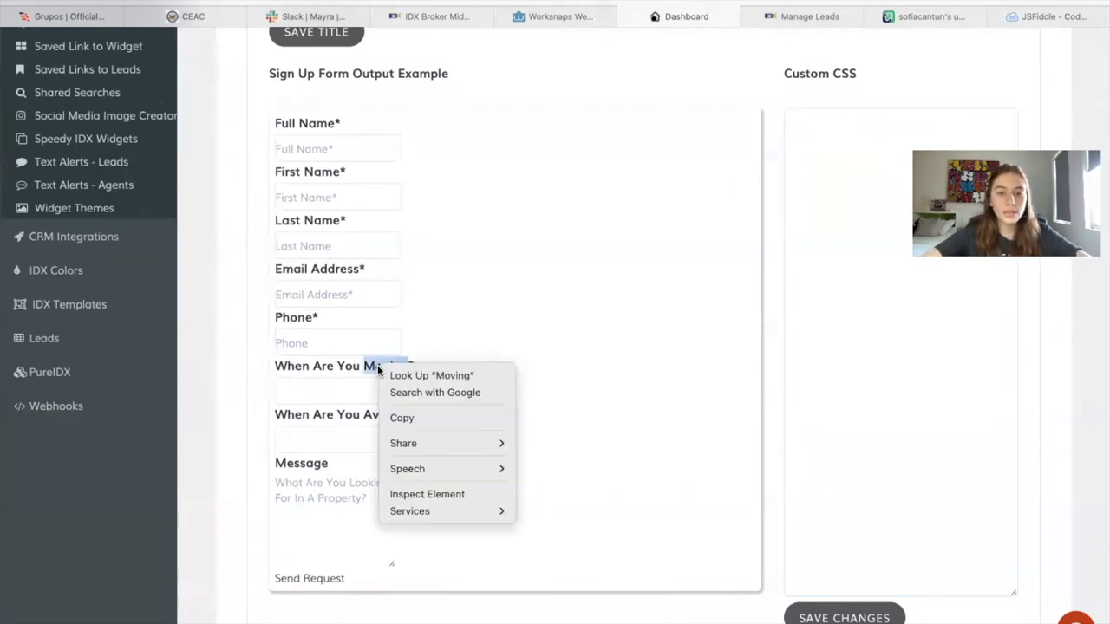
{"action": "mouse_move", "coordinate": [426, 493]}
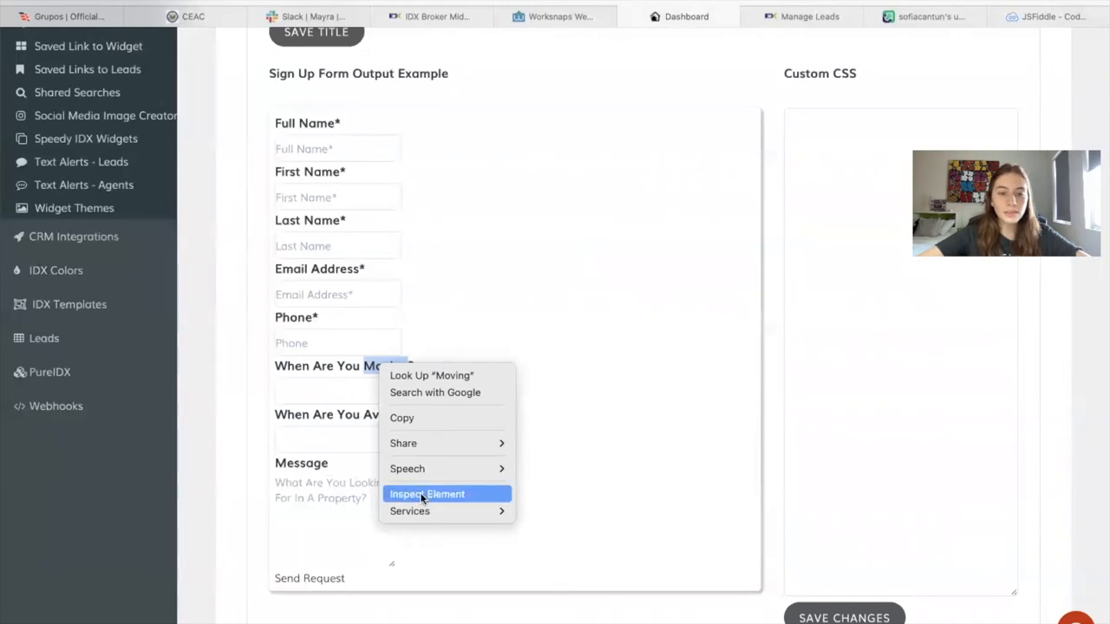
- Inspect the moving date field in developer tools to find the date and email group IDs
{"action": "left_click", "coordinate": [426, 494]}
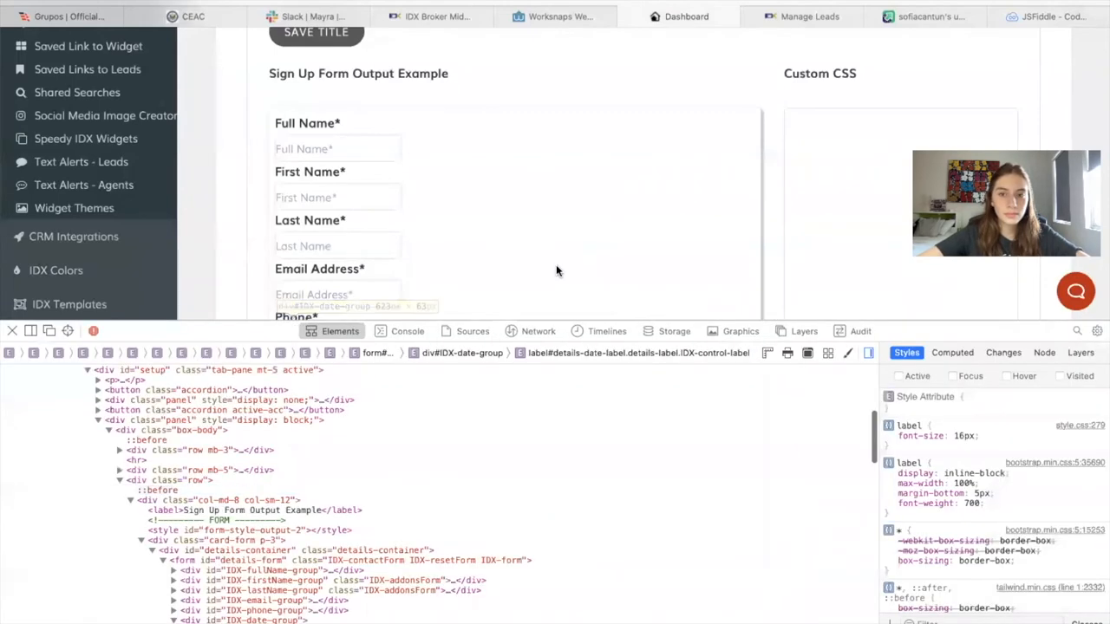
{"action": "scroll", "scroll_direction": "down", "scroll_amount": 3}
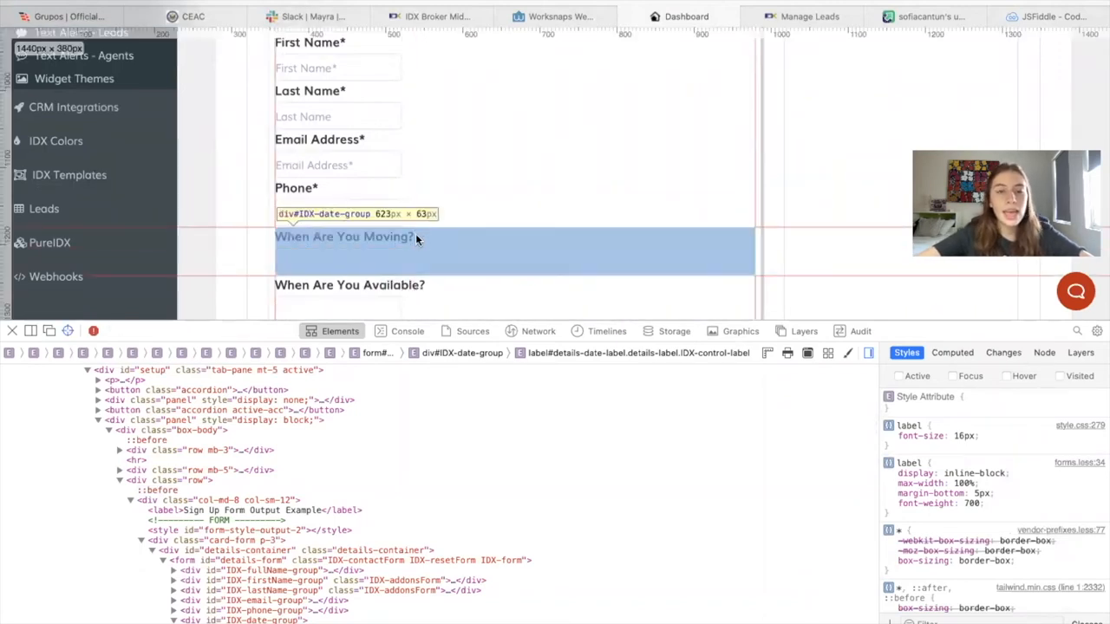
{"action": "mouse_move", "coordinate": [422, 248]}
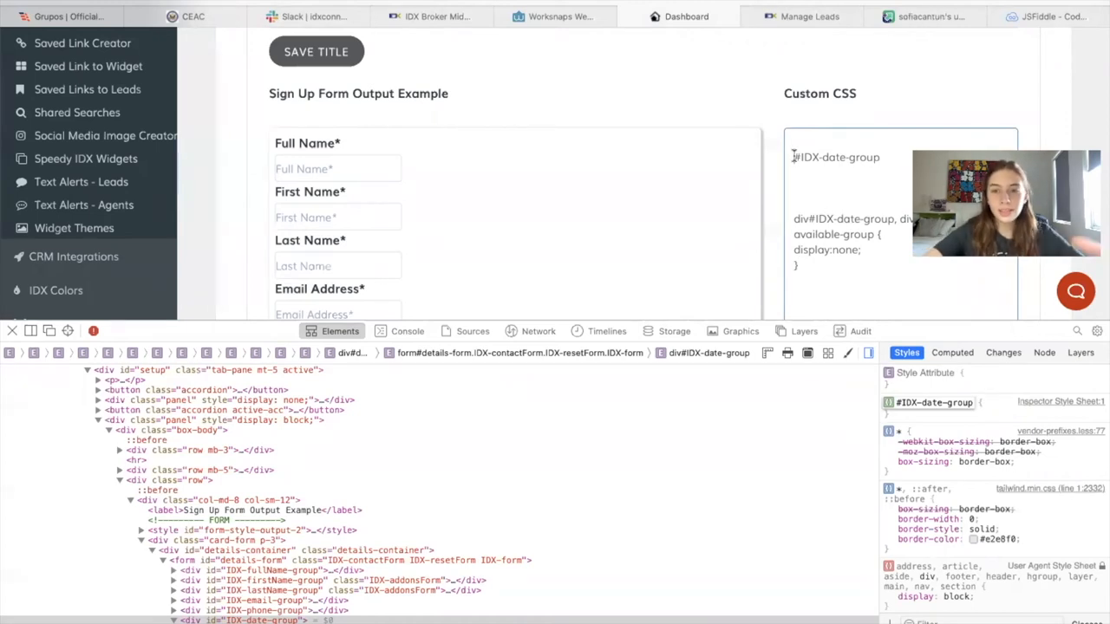
{"action": "scroll", "scroll_direction": "down", "scroll_amount": 3}
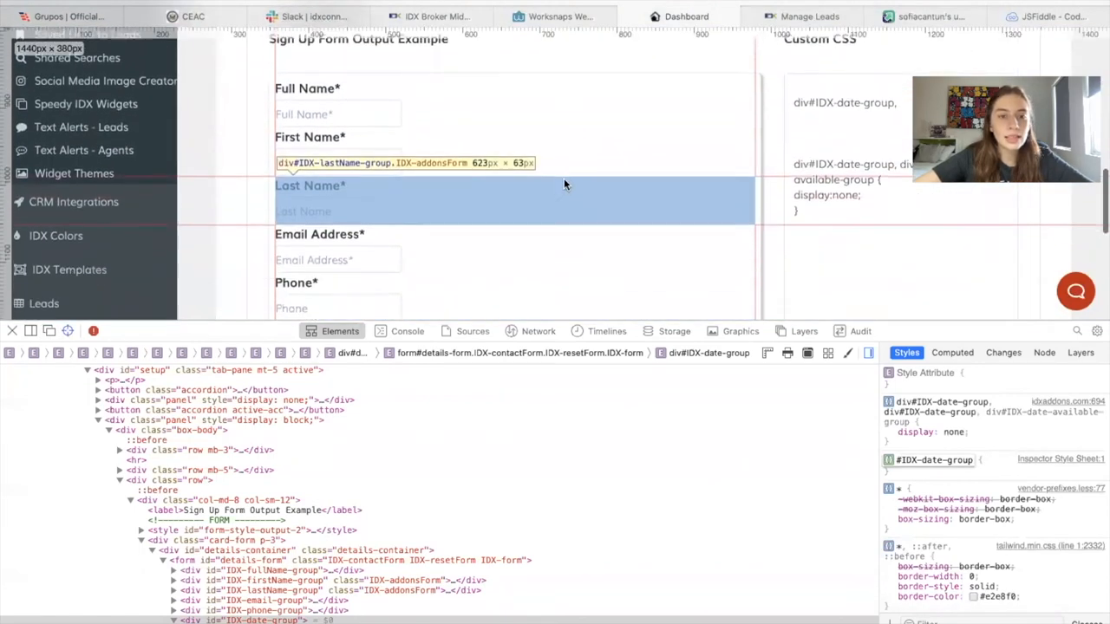
{"action": "scroll", "scroll_direction": "up", "scroll_amount": 3}
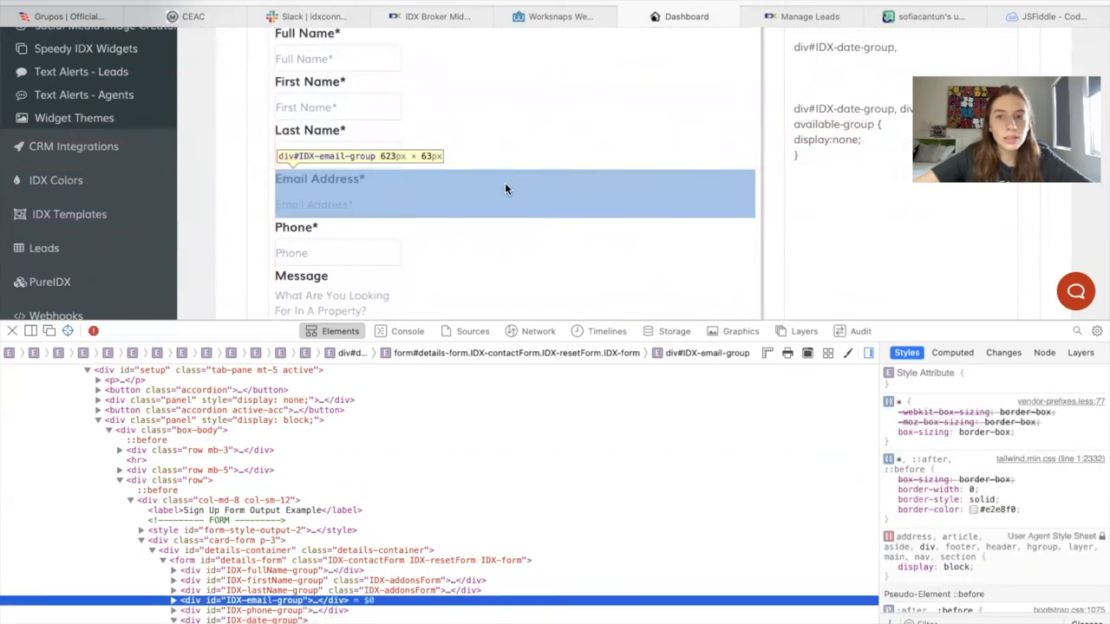
{"action": "mouse_move", "coordinate": [782, 603]}
{"action": "type", "text": "#IDX-email-group"}
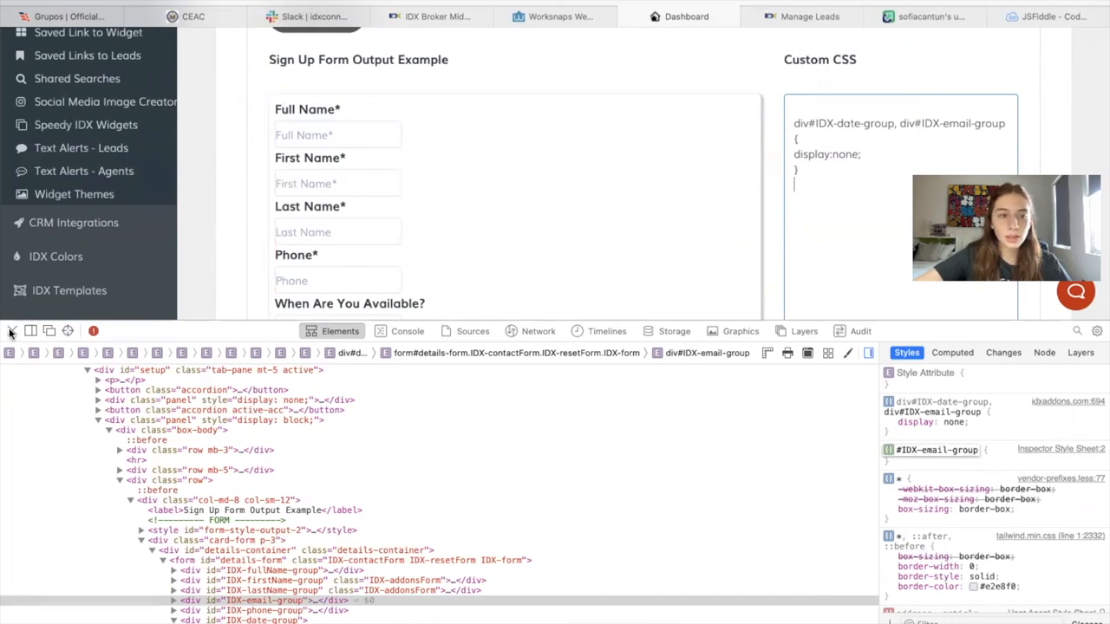
- Close developer tools and edit the Custom CSS holding the date- and email-hiding rule
{"action": "left_click", "coordinate": [12, 330]}
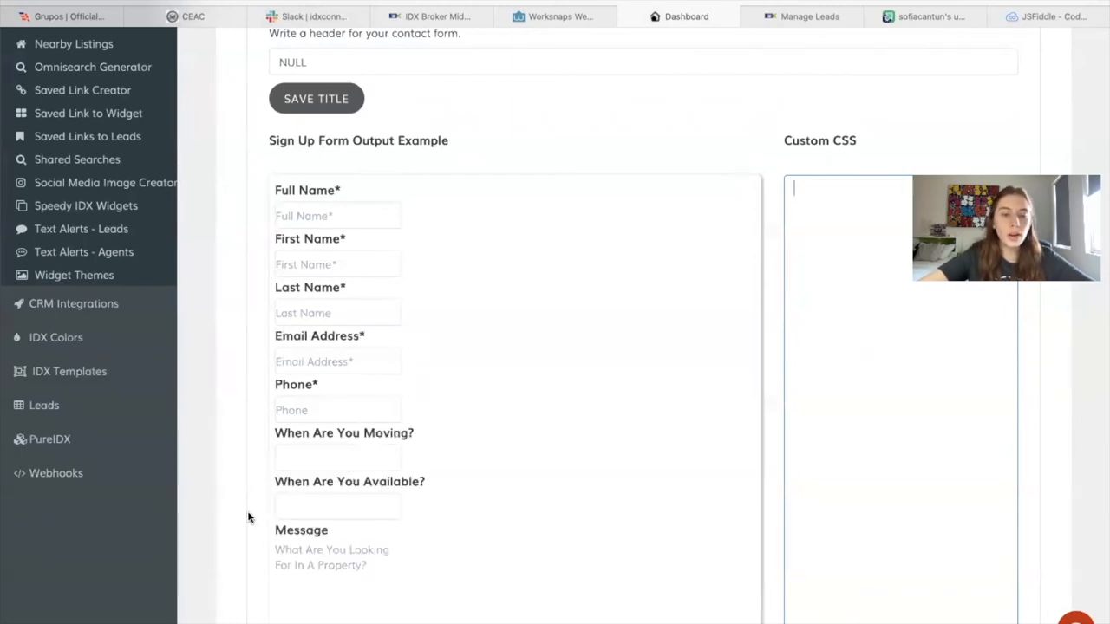
{"action": "left_click", "coordinate": [338, 506]}
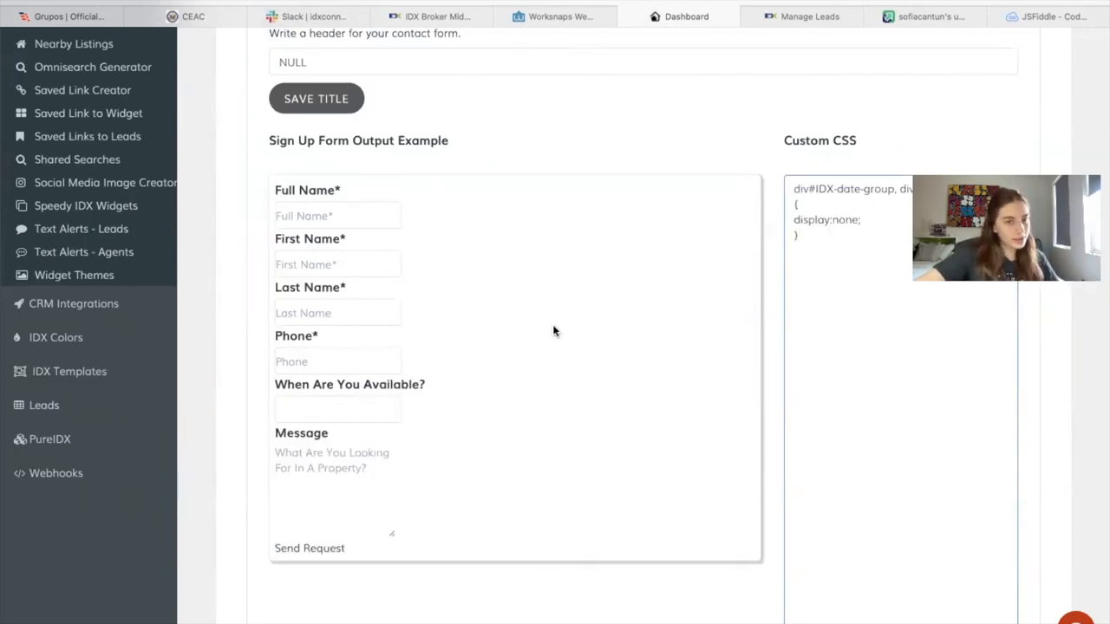
{"action": "mouse_move", "coordinate": [379, 293]}
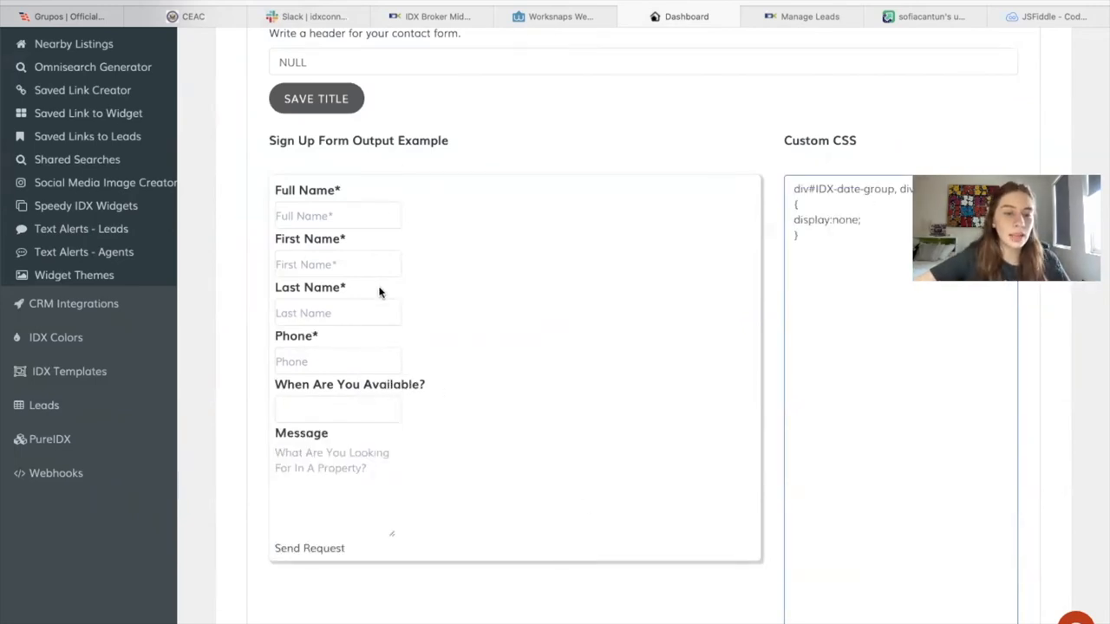
{"action": "mouse_move", "coordinate": [448, 406]}
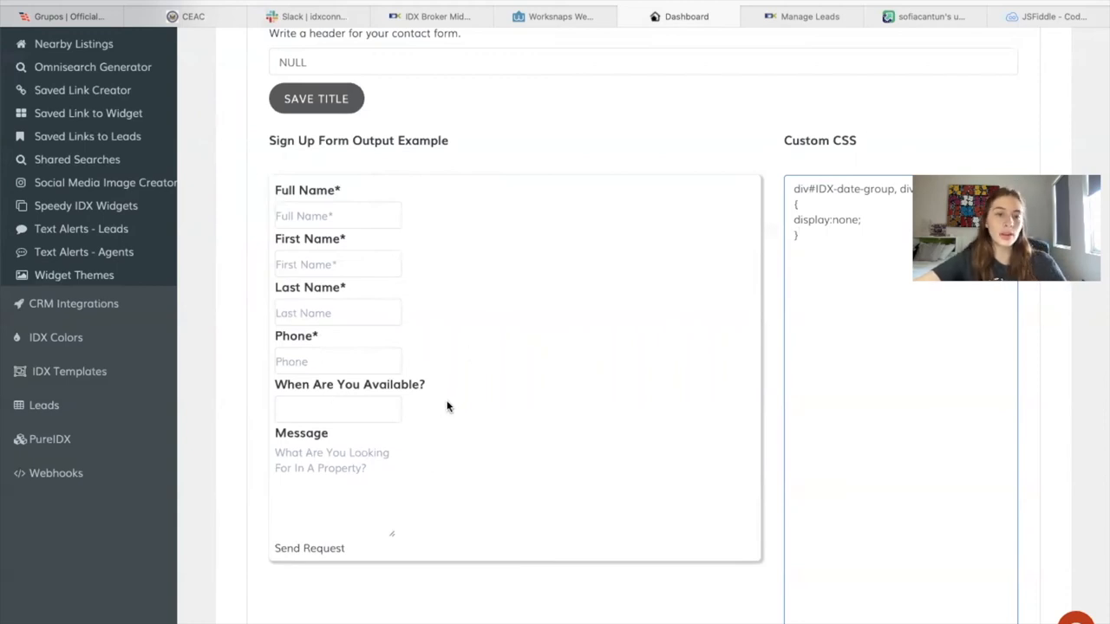
{"action": "mouse_move", "coordinate": [321, 204]}
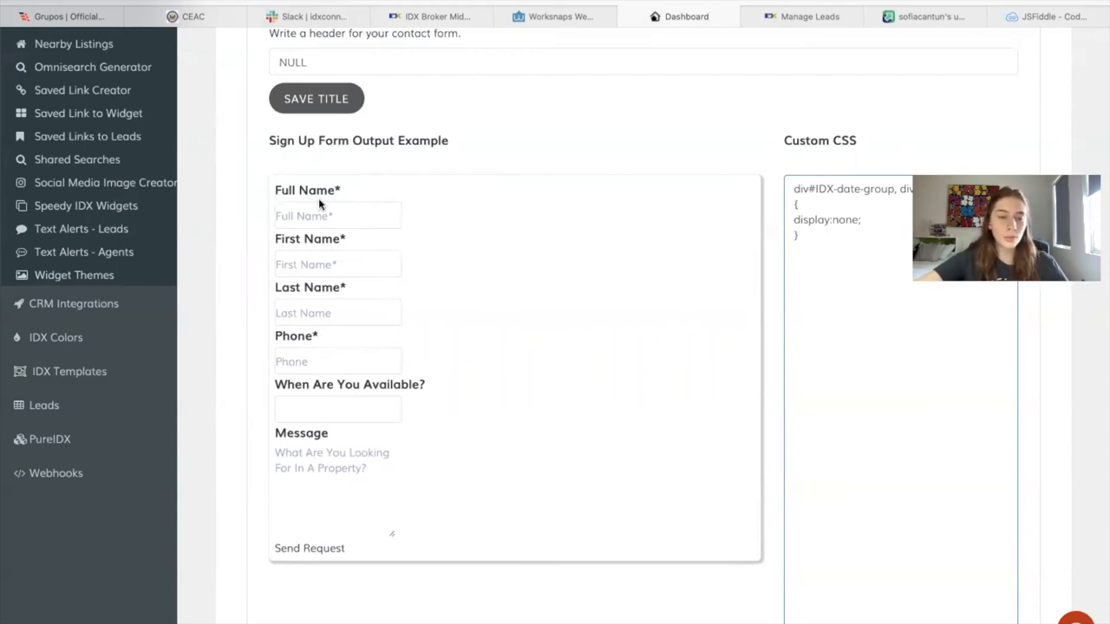
{"action": "mouse_move", "coordinate": [772, 481]}
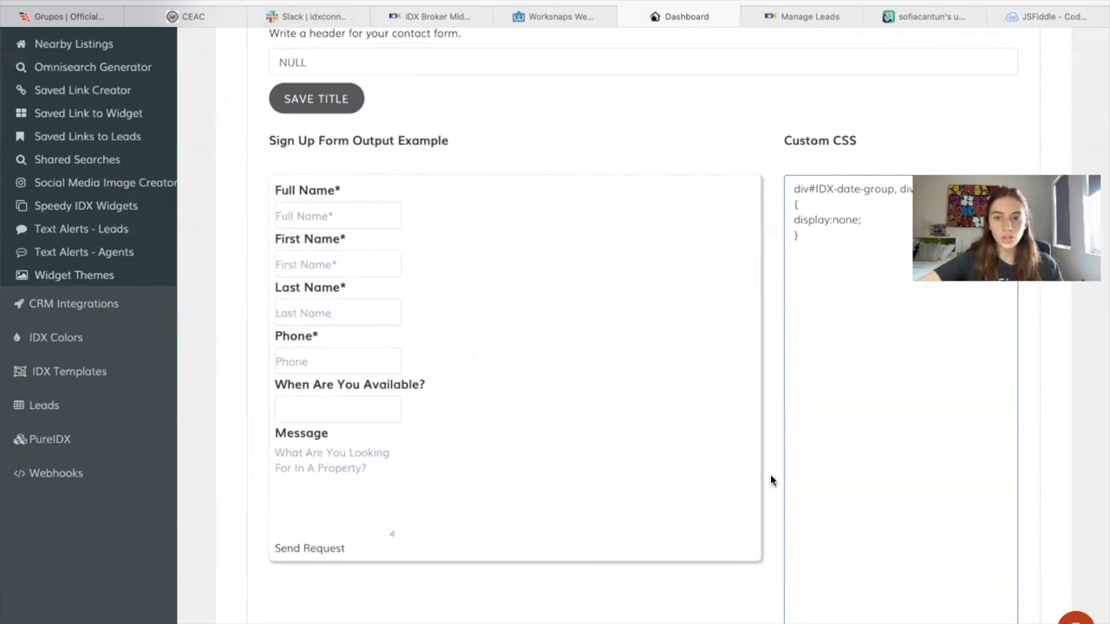
{"action": "scroll", "scroll_direction": "down", "scroll_amount": 3}
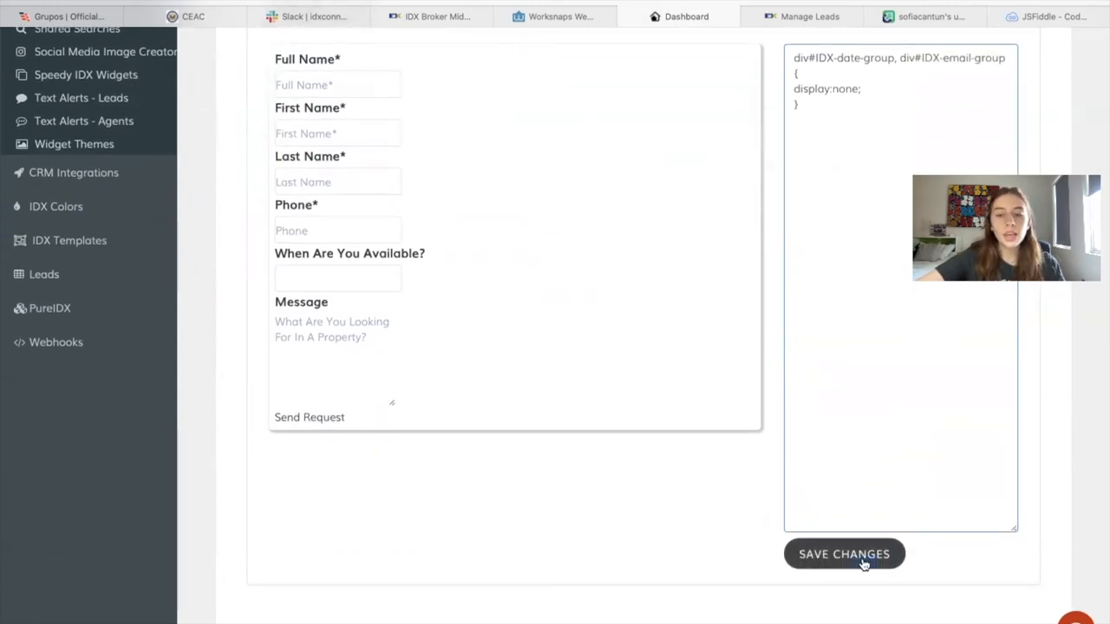
{"action": "scroll", "scroll_direction": "up", "scroll_amount": 3}
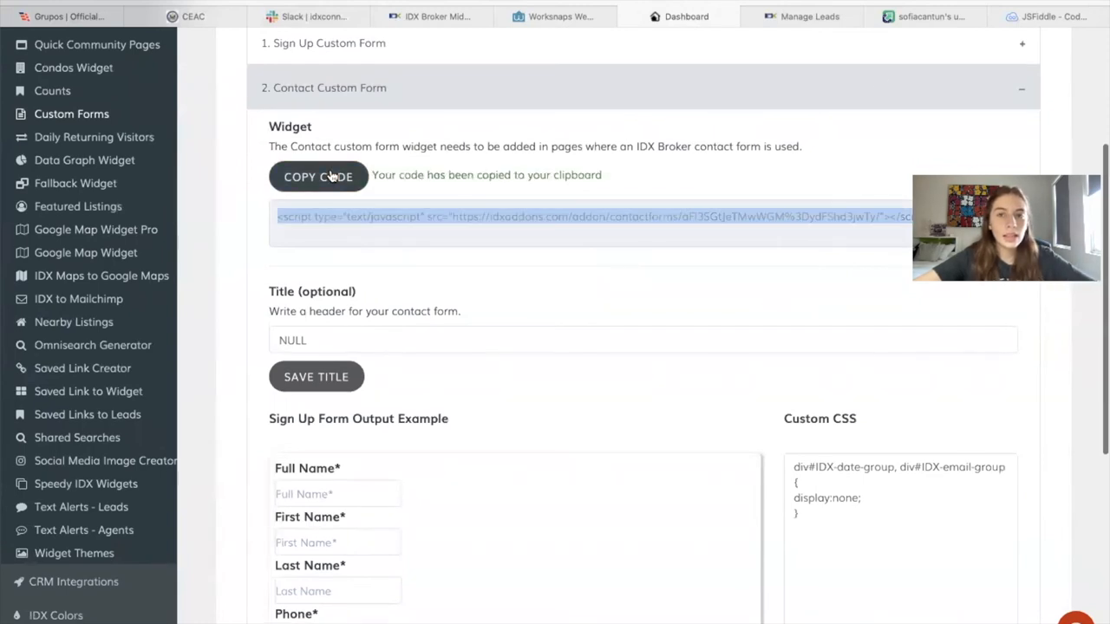
- Paste the contact form script into JSFiddle's HTML panel, preview it, then return to IDX Add-ons
{"action": "left_click", "coordinate": [1040, 16]}
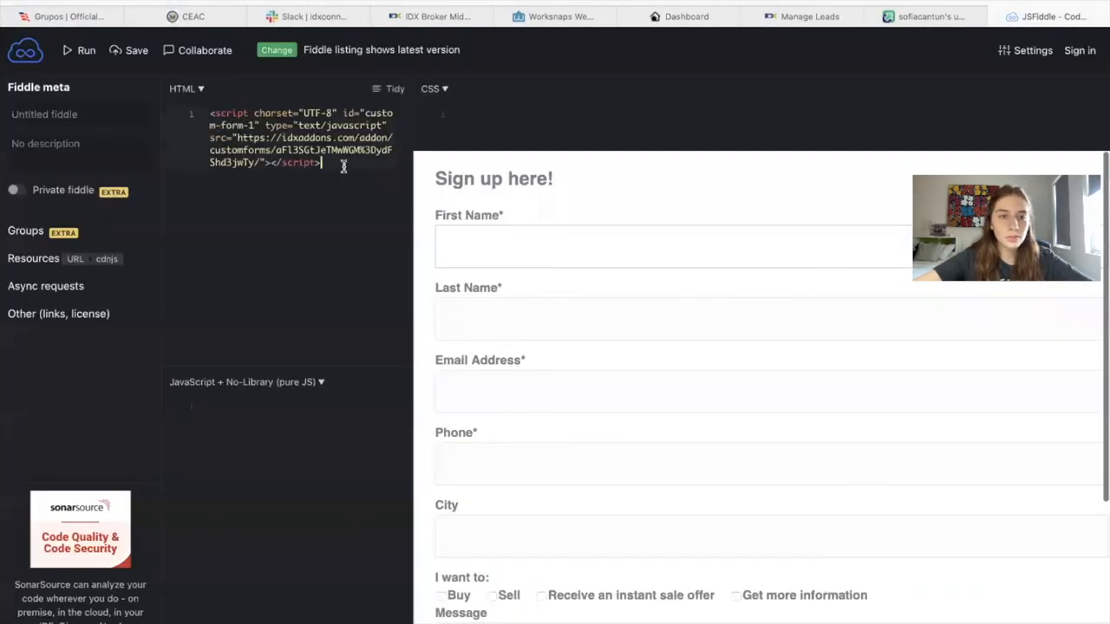
{"action": "left_click", "coordinate": [86, 50]}
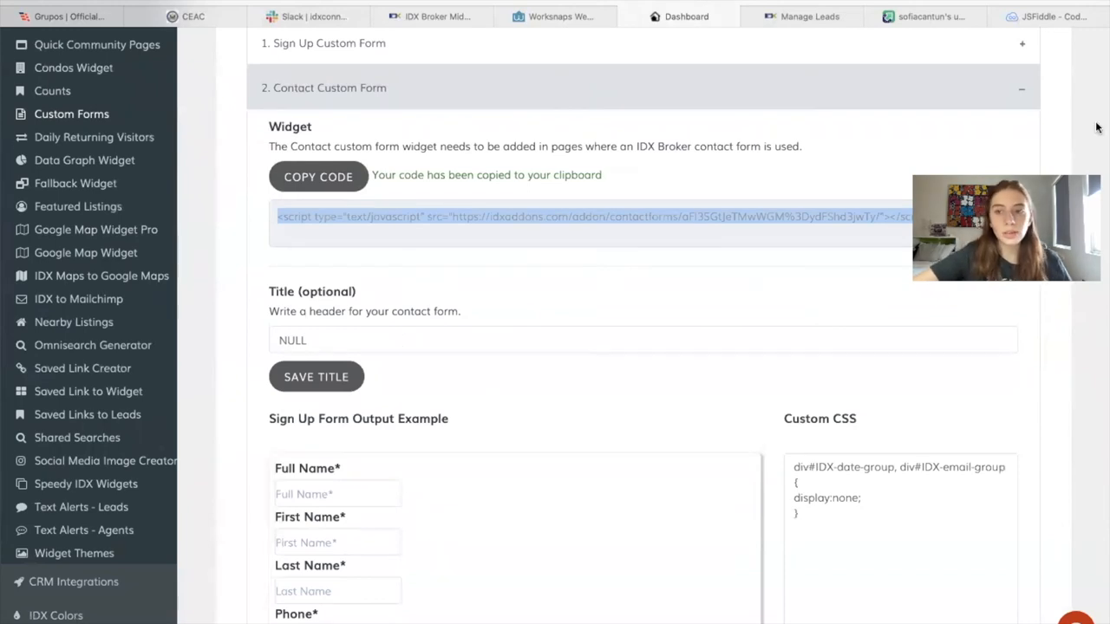
{"action": "left_click", "coordinate": [1049, 15]}
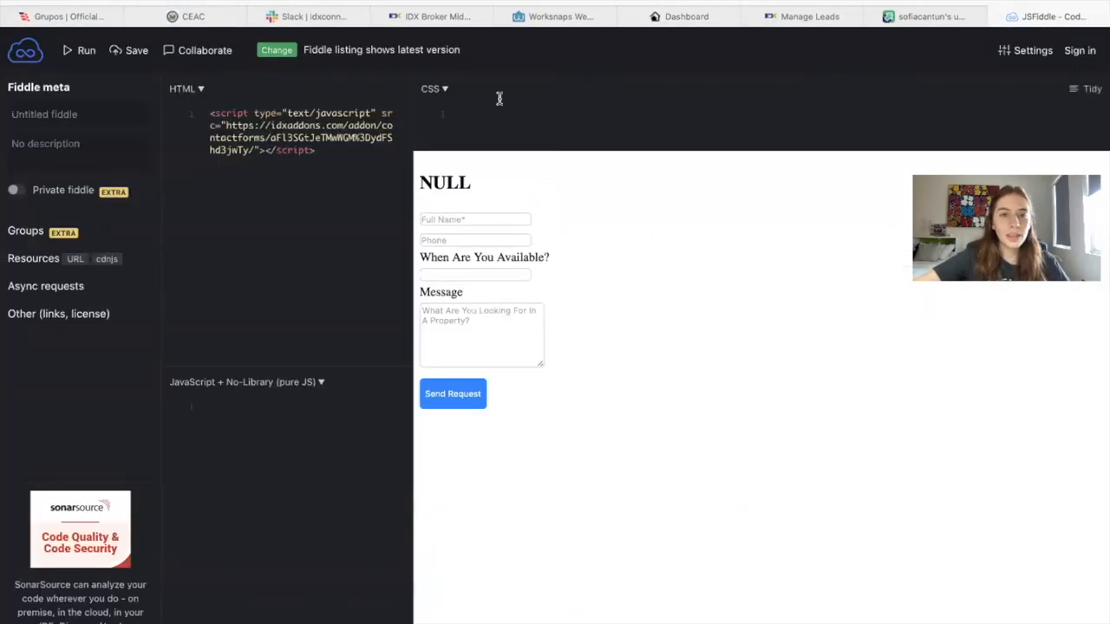
{"action": "left_click", "coordinate": [686, 16]}
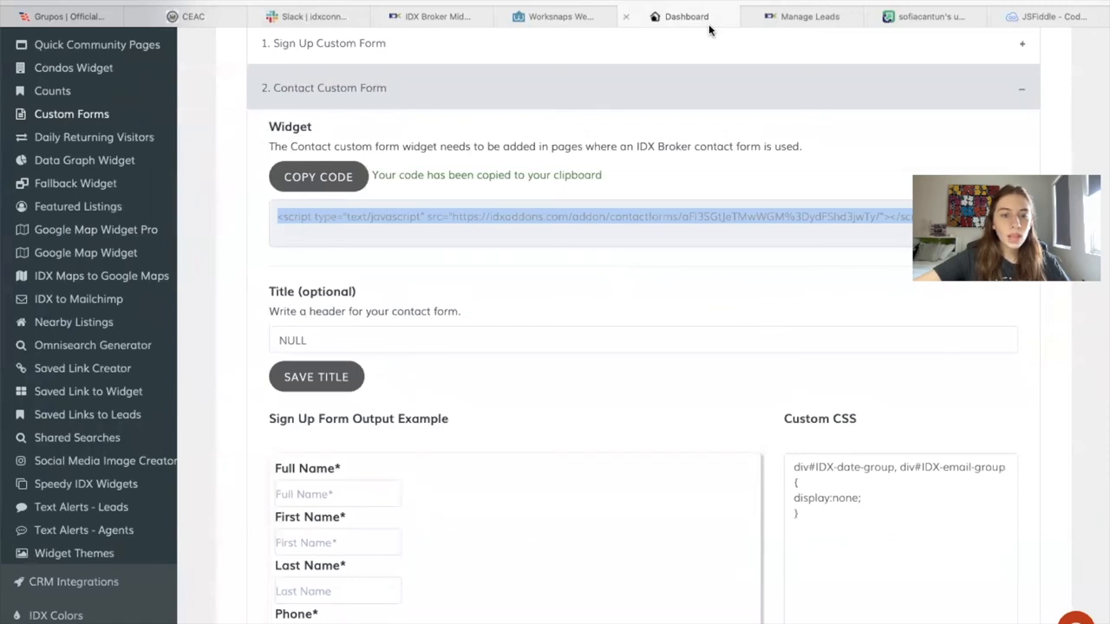
{"action": "scroll", "scroll_direction": "down", "scroll_amount": 3}
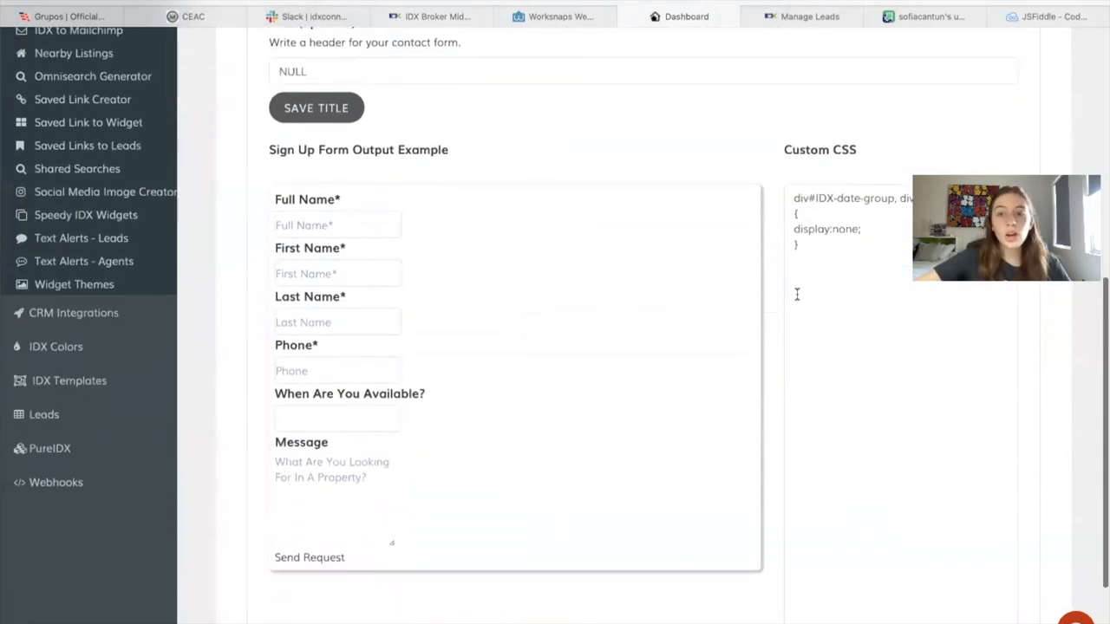
- Confirm 'Changes saved!' and collapse the Sign Up Custom Form section
{"action": "scroll", "scroll_direction": "up", "scroll_amount": 3}
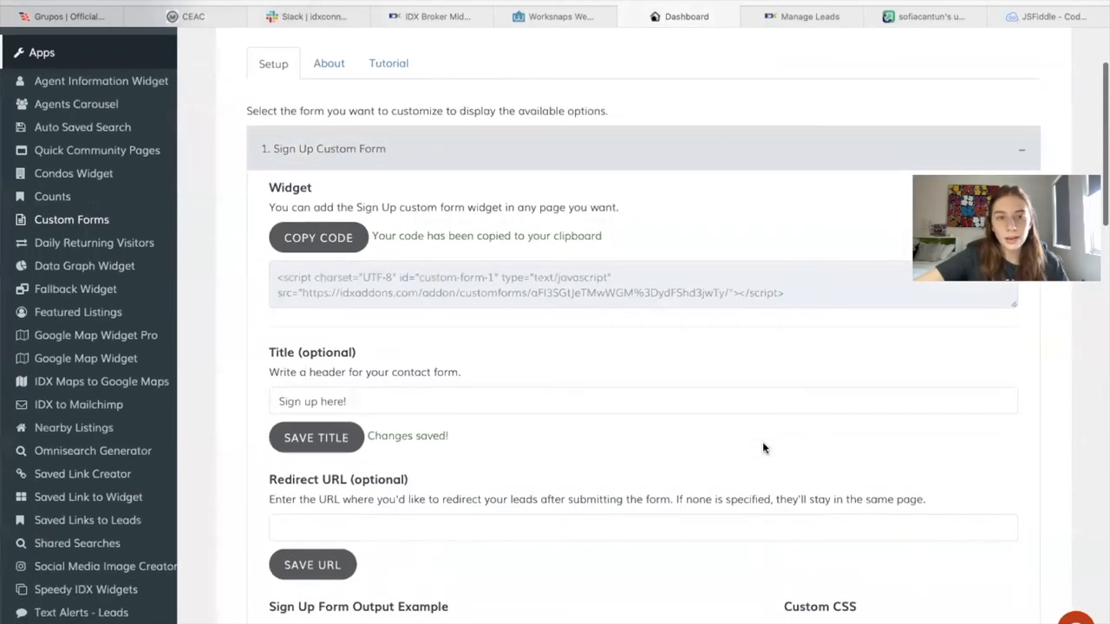
{"action": "scroll", "scroll_direction": "down", "scroll_amount": 3}
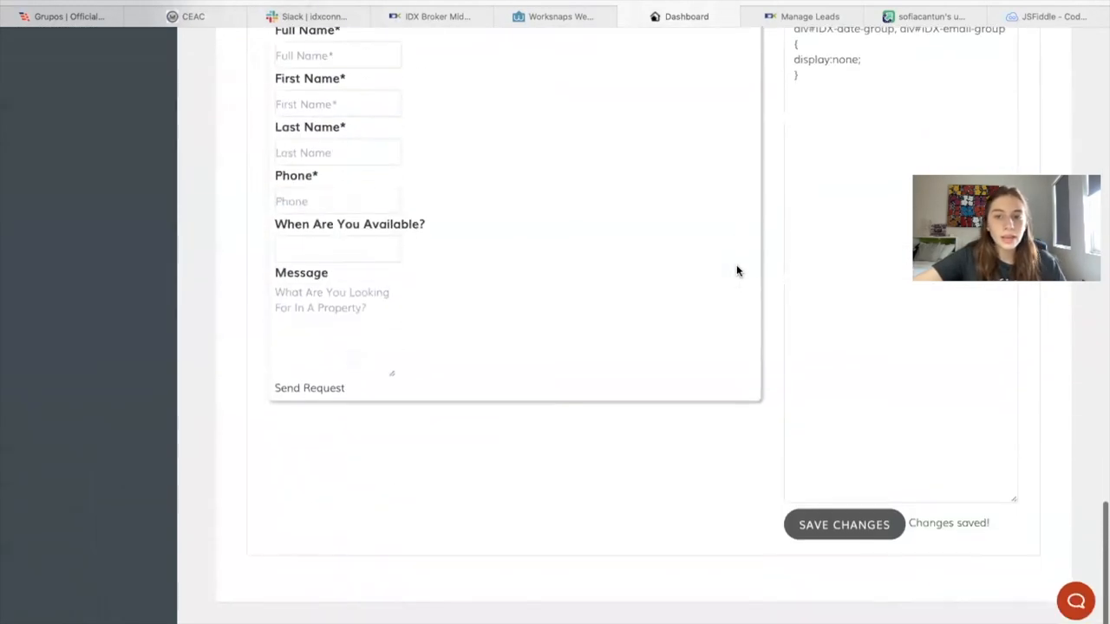
{"action": "scroll", "scroll_direction": "up", "scroll_amount": 3}
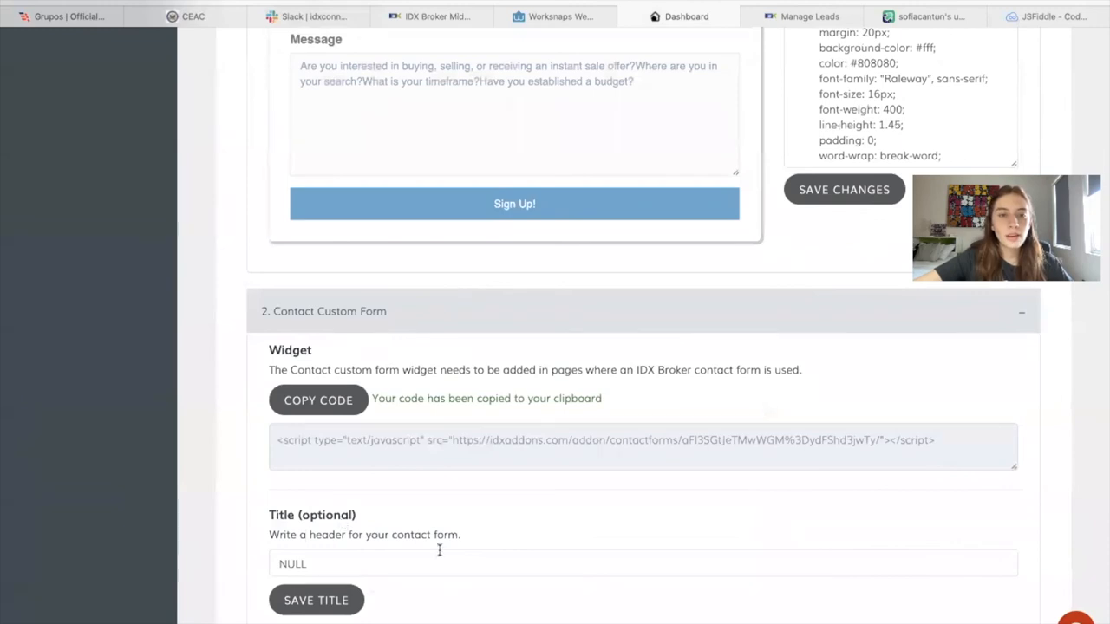
{"action": "scroll", "scroll_direction": "up", "scroll_amount": 3}
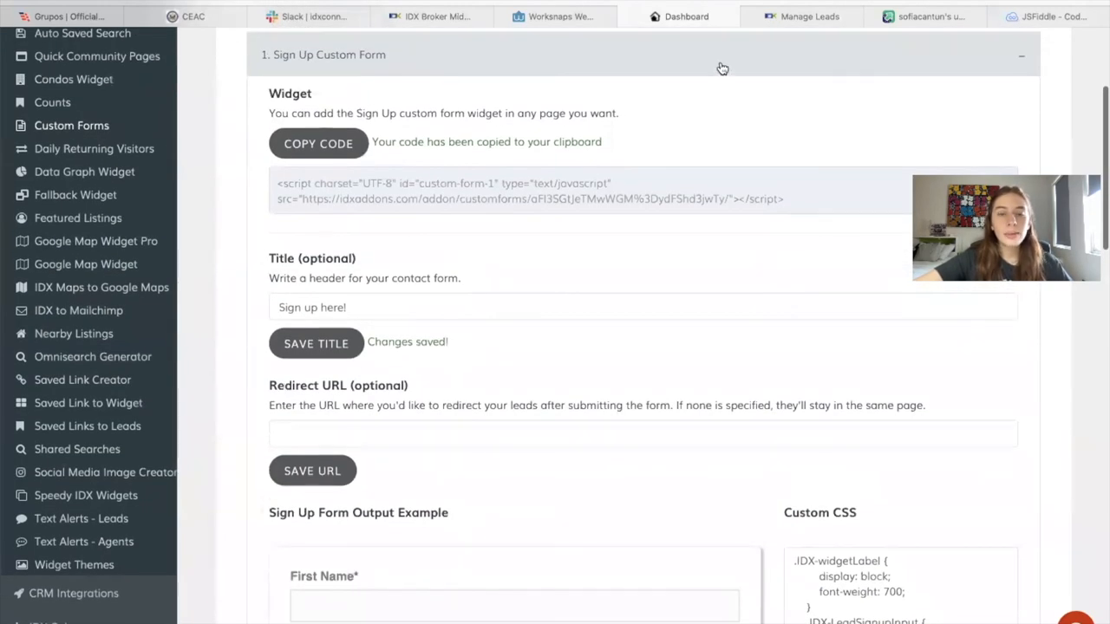
{"action": "left_click", "coordinate": [1021, 55]}
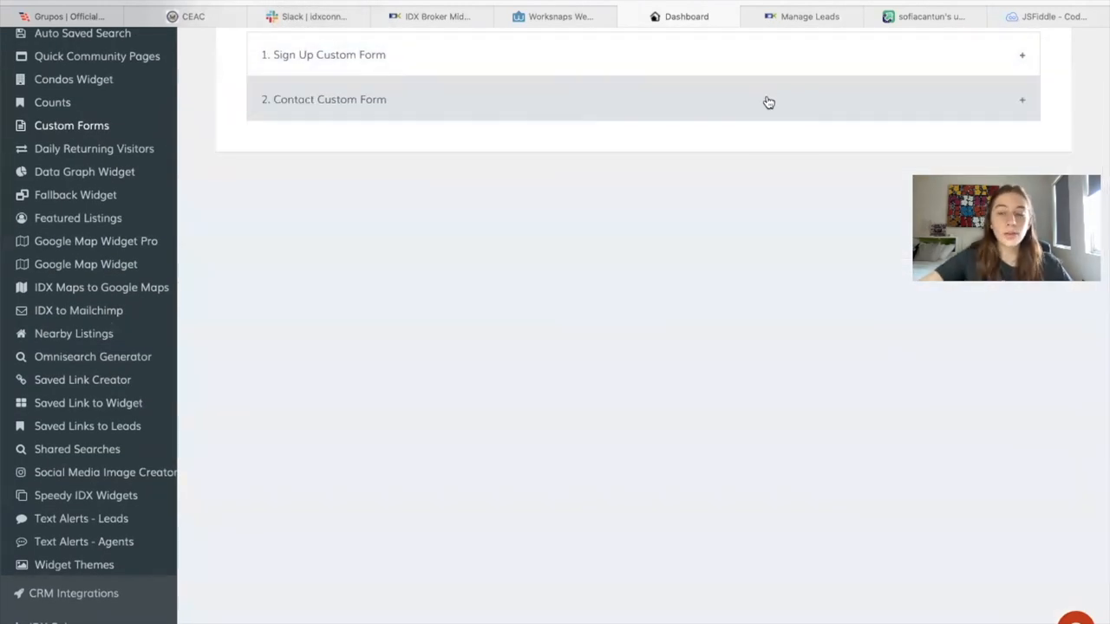
{"action": "scroll", "scroll_direction": "up", "scroll_amount": 3}
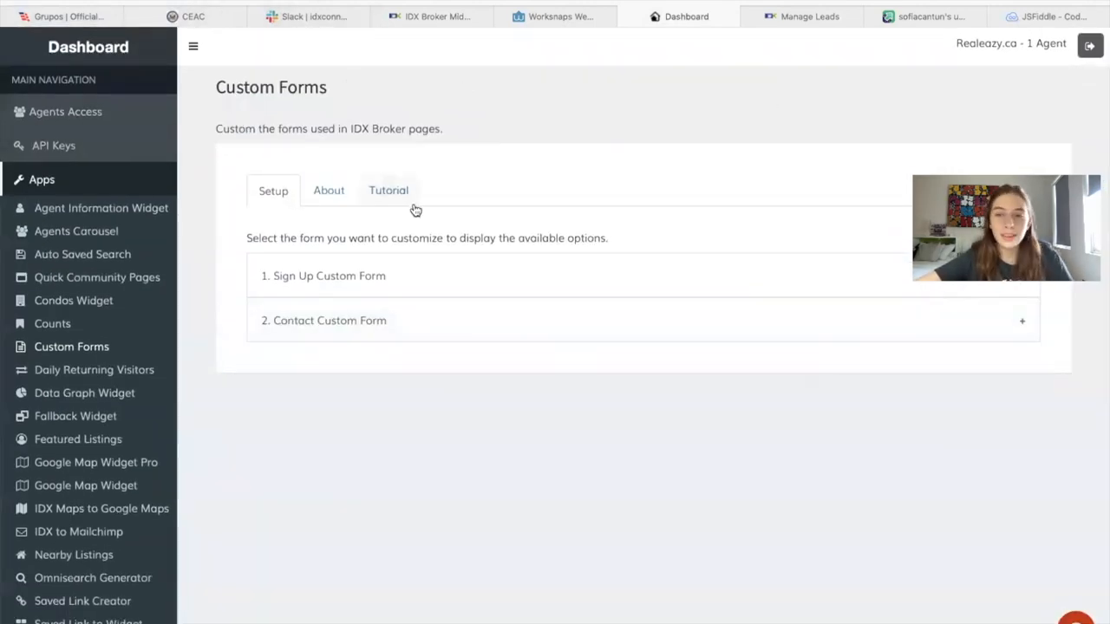
{"action": "mouse_move", "coordinate": [273, 191]}
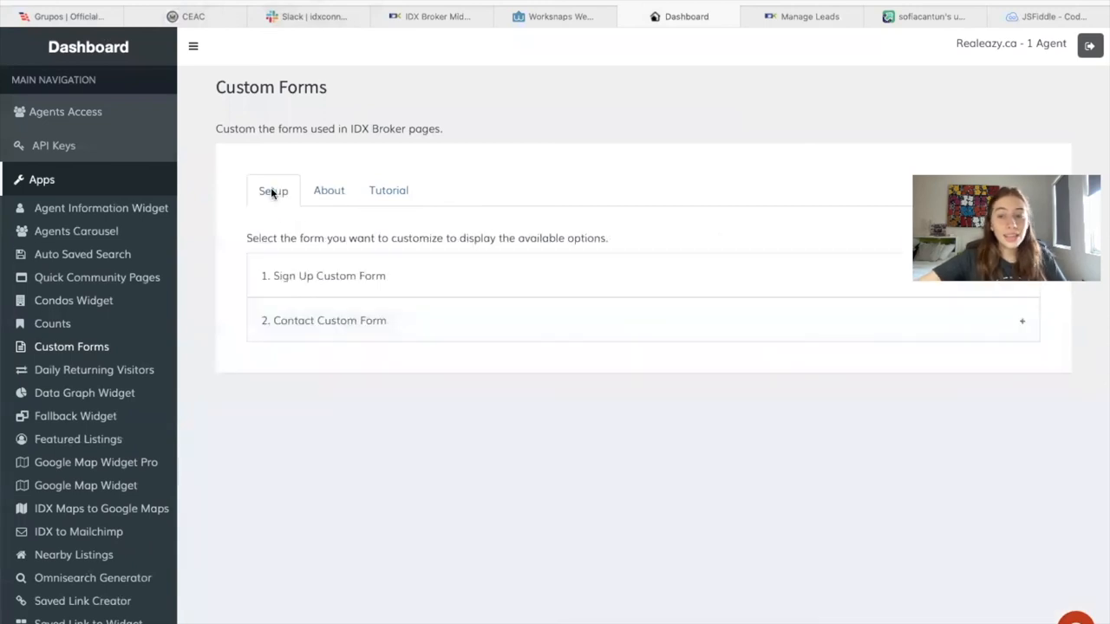